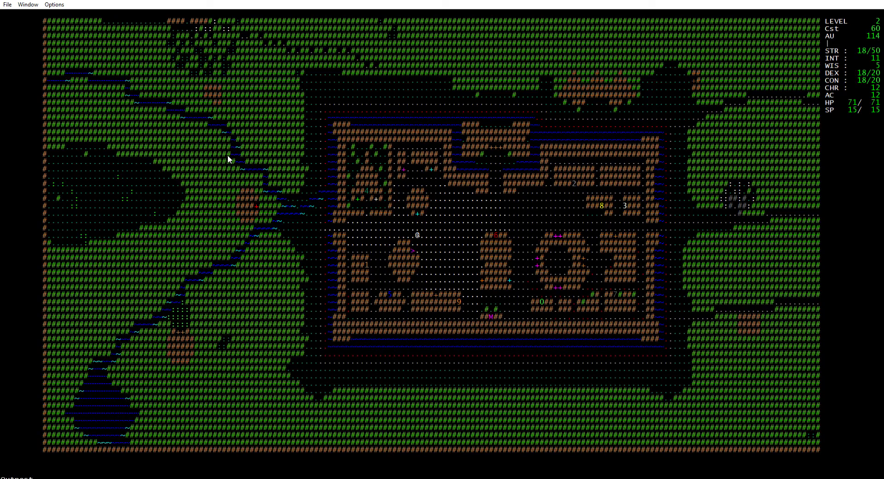
mouse_move(138, 122)
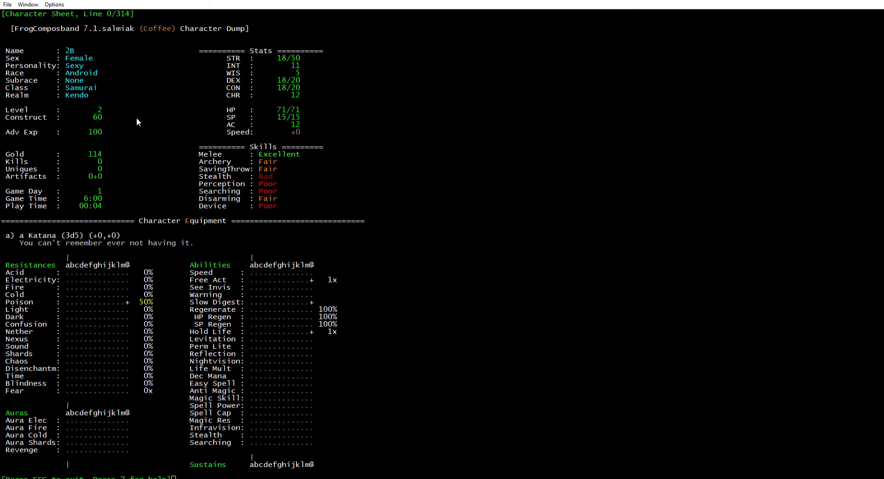
Close the character sheet and walk into the Temple to browse its stock.
key(Escape)
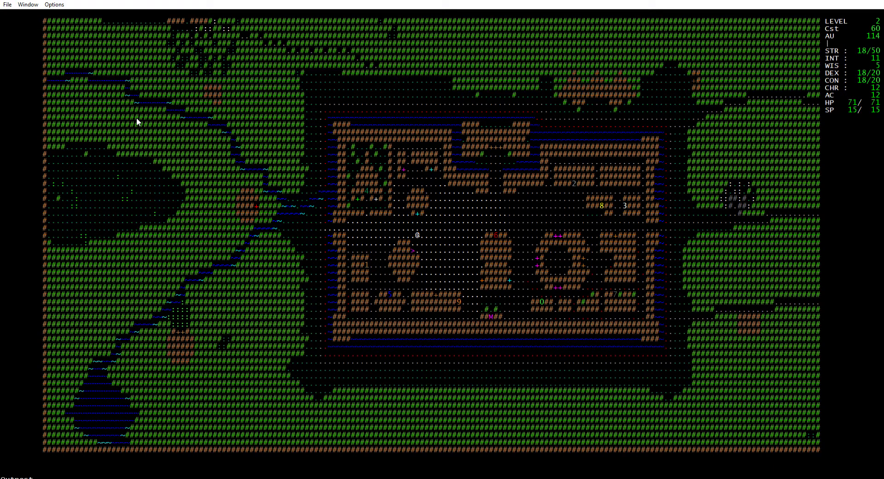
mouse_move(825, 299)
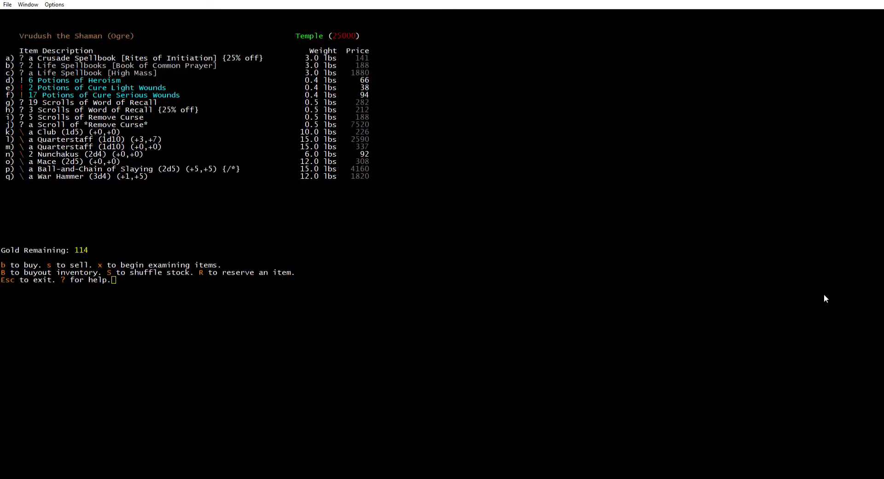
Leave the Temple and enter the building offering the Old Watchtower vampire quest.
key(Escape)
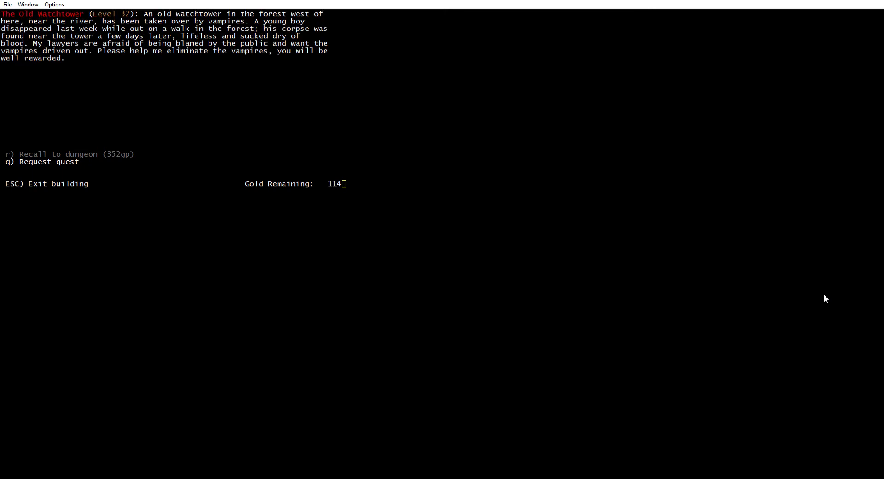
Visit the Hunter's office, view the Tsuchinoko special bounty target, and return to the town map.
key(Escape)
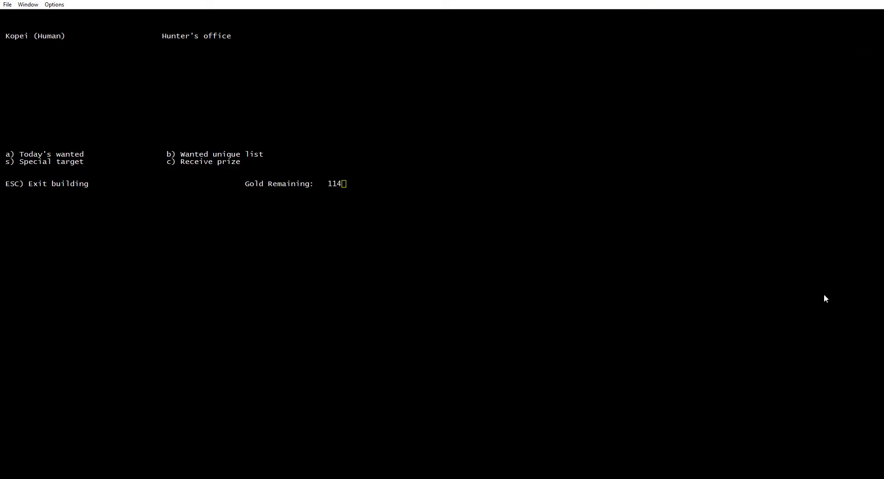
key(a)
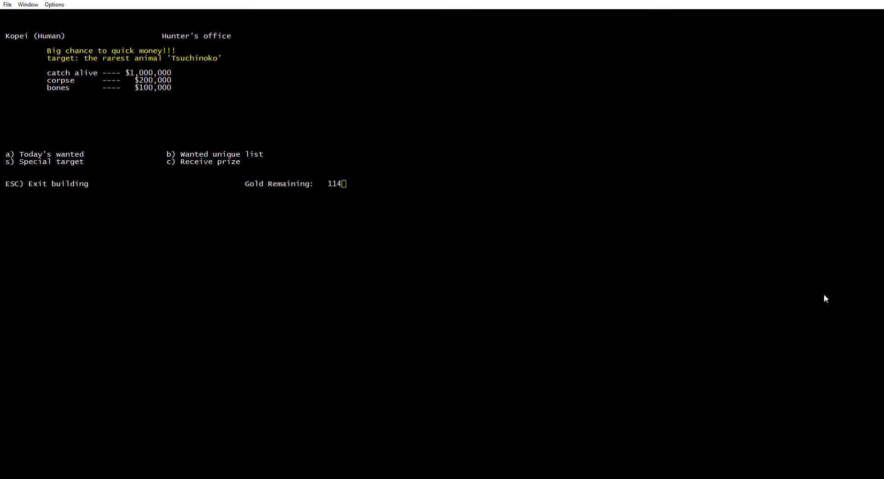
key(Escape)
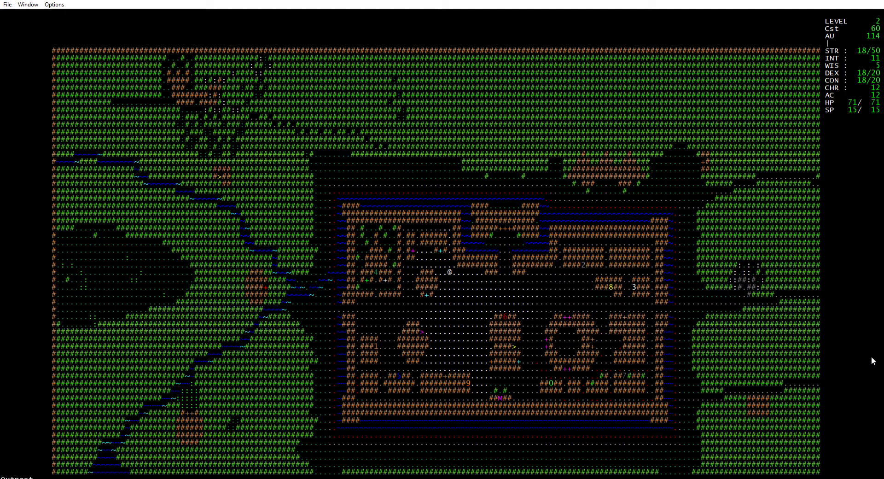
Glance into the Gamble Shop and Fighters' Hall without buying, then slay the Blubbering idiot.
key(Right)
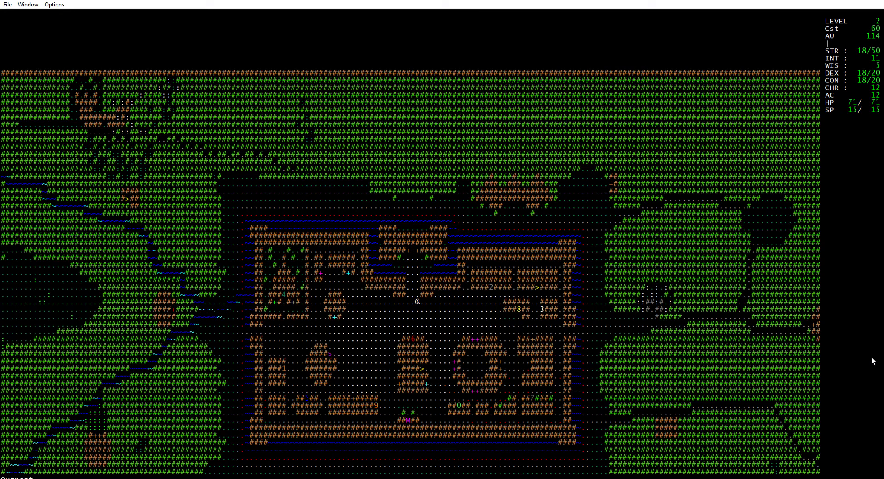
key(down)
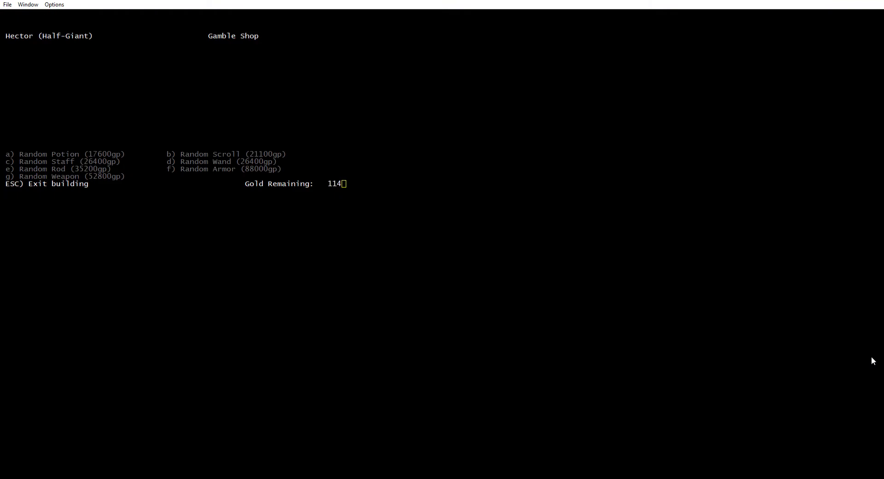
key(Escape)
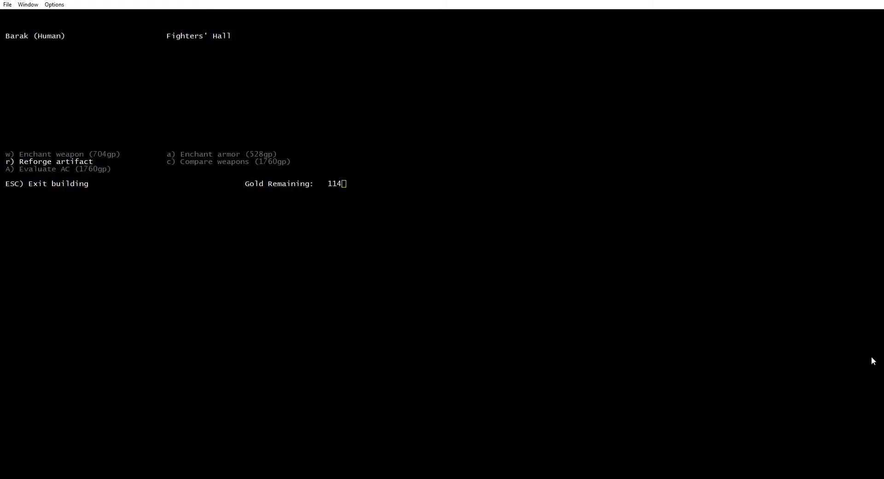
key(Escape)
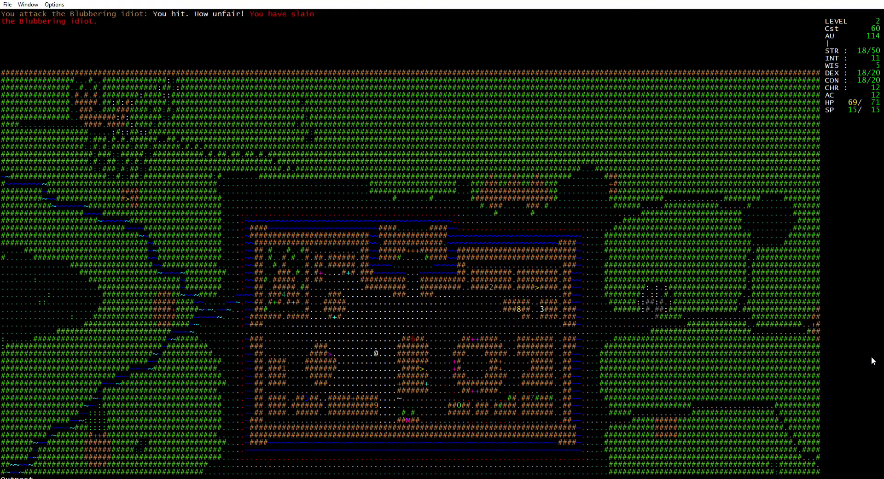
Travel from town down into a new dungeon level, picking up gold to reach 173.
key(Left)
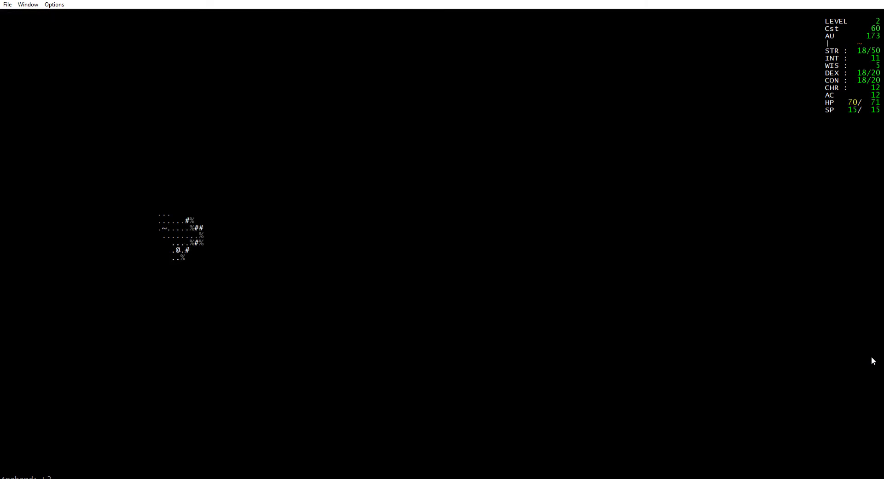
Explore the cave passages and room, collecting gold up to 189 and revealing a walled room.
key(down)
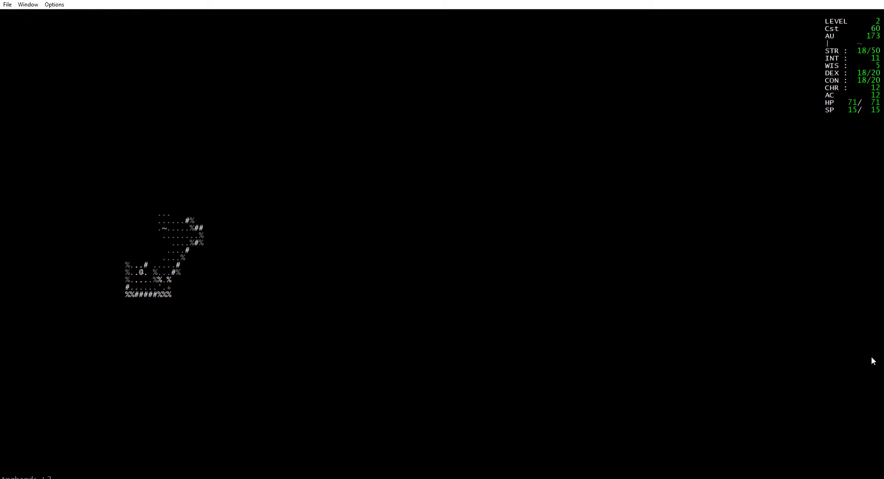
key(k)
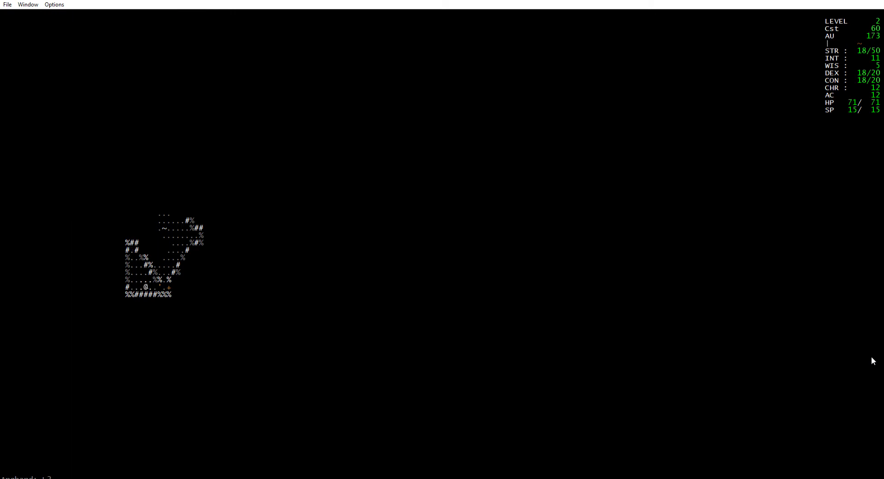
key(Right)
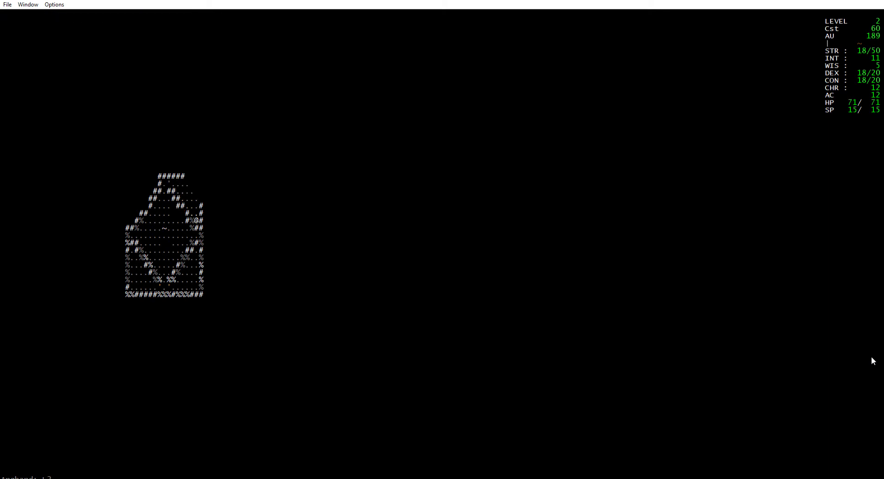
Walk the upper corner, top wall and sides of the first room to map it fully.
key(up)
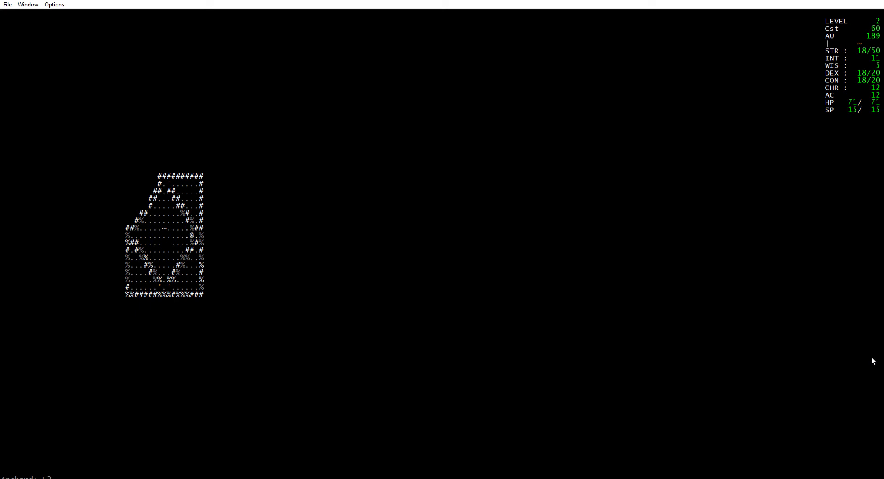
key(Left)
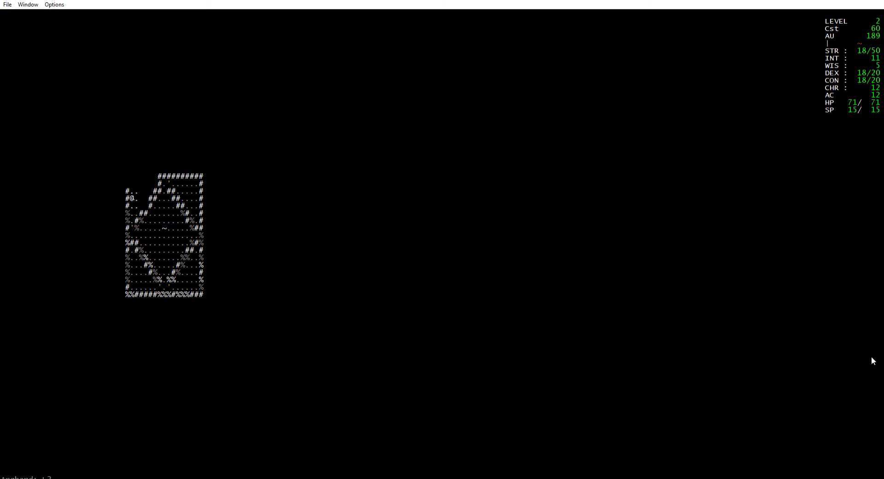
key(up)
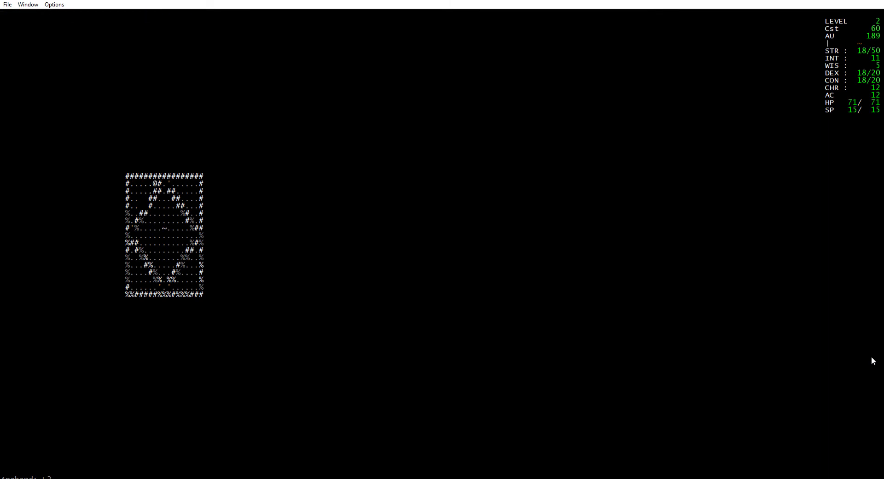
key(Down)
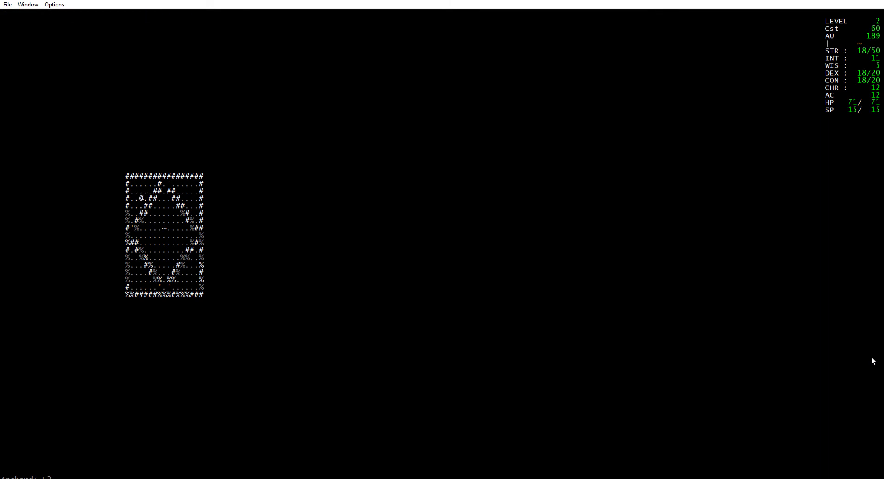
key(down)
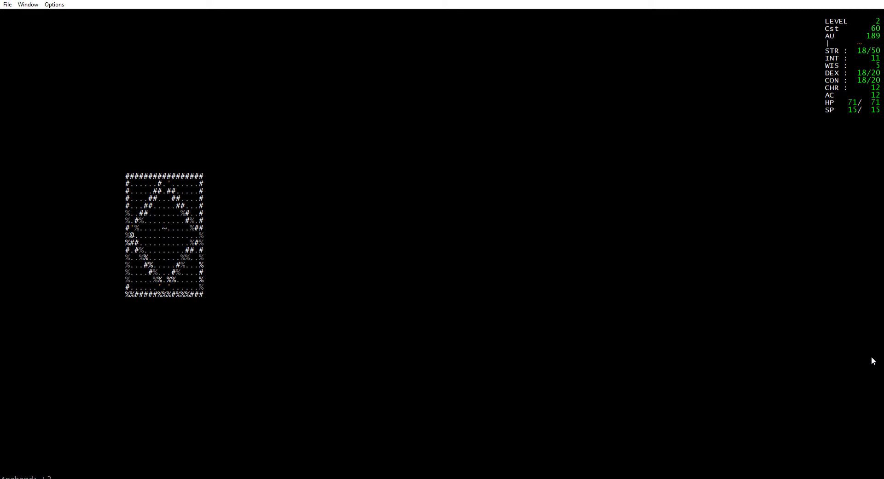
key(right)
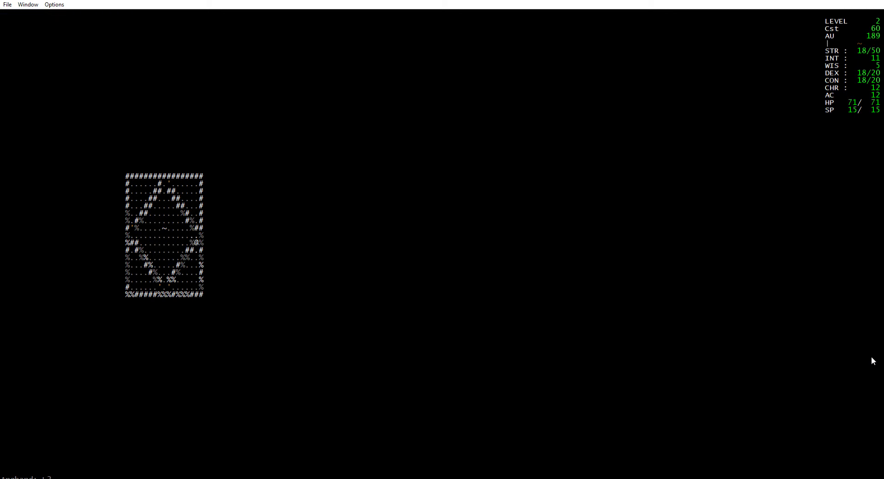
key(Down)
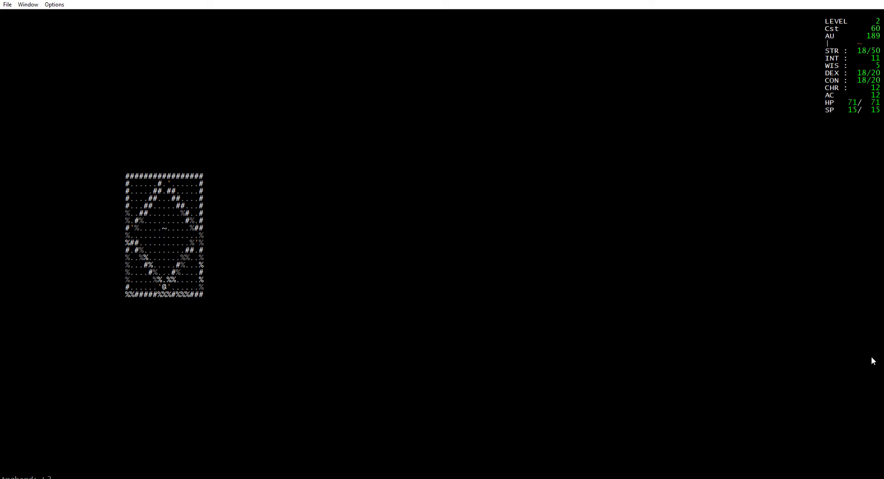
key(Up)
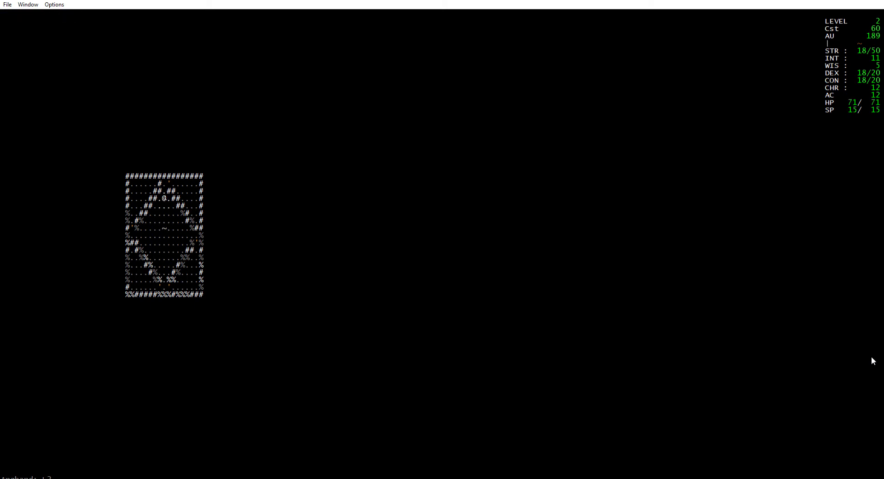
Circle the room's bottom and left side, tunnel an opening through the right wall, and dismiss the equipment list.
key(up)
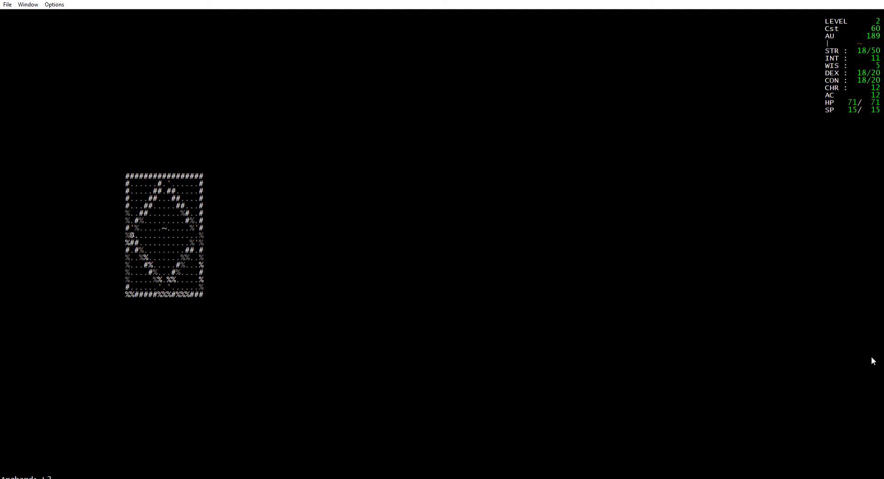
key(Down)
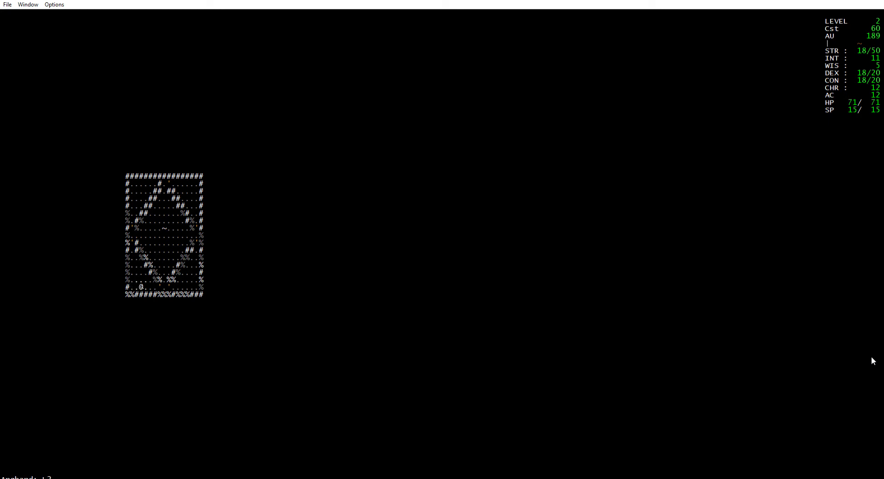
key(l)
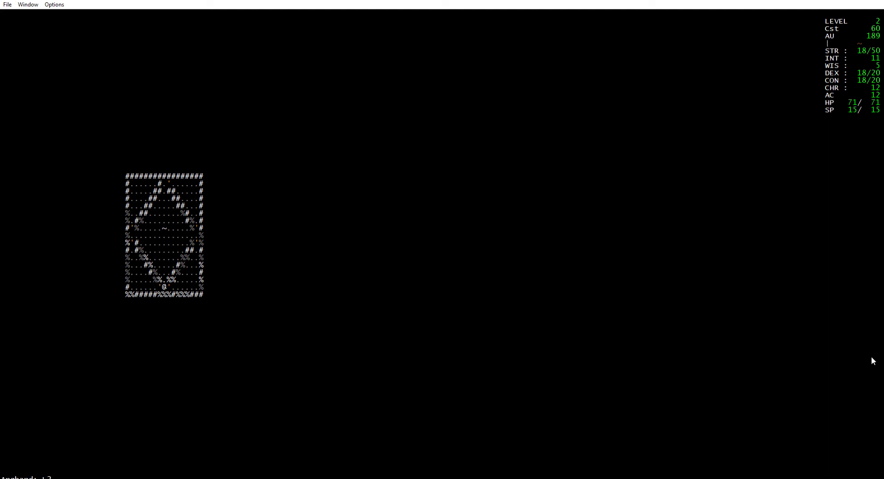
key(Right)
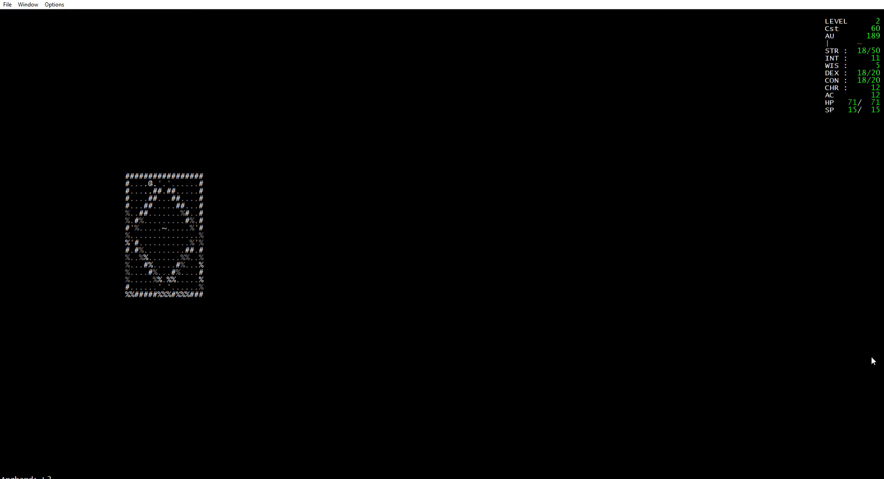
key(Left)
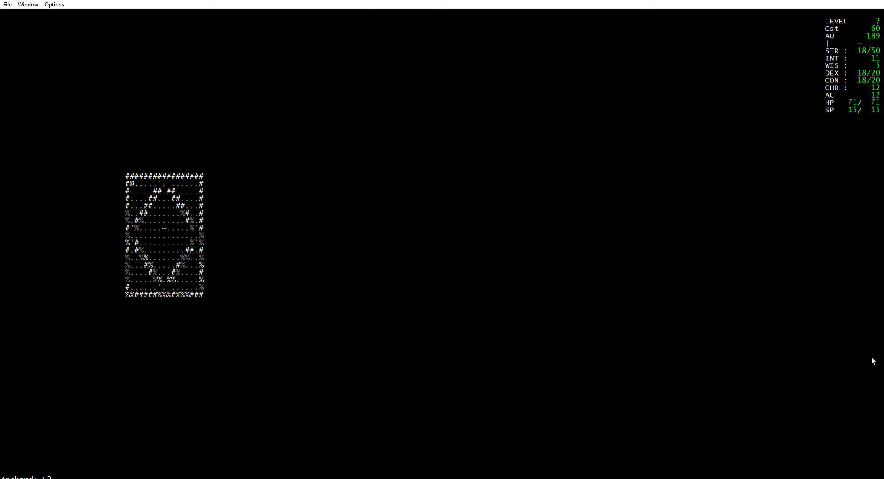
key(Down)
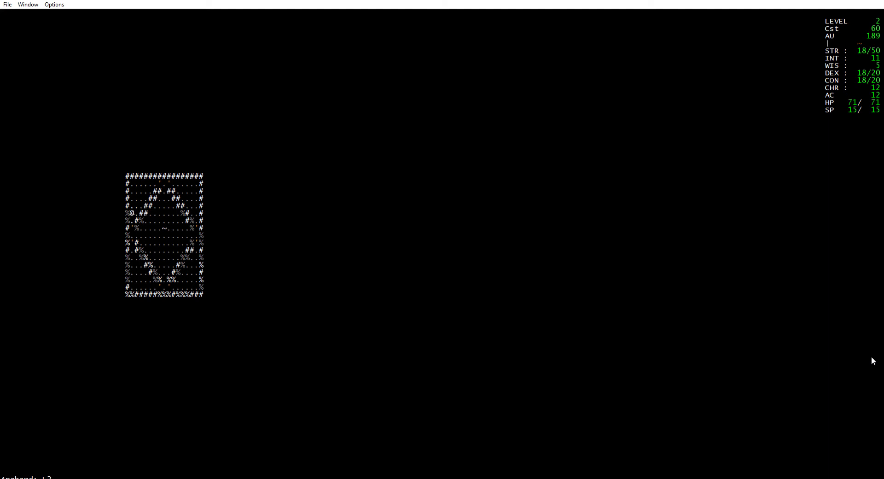
key(Down)
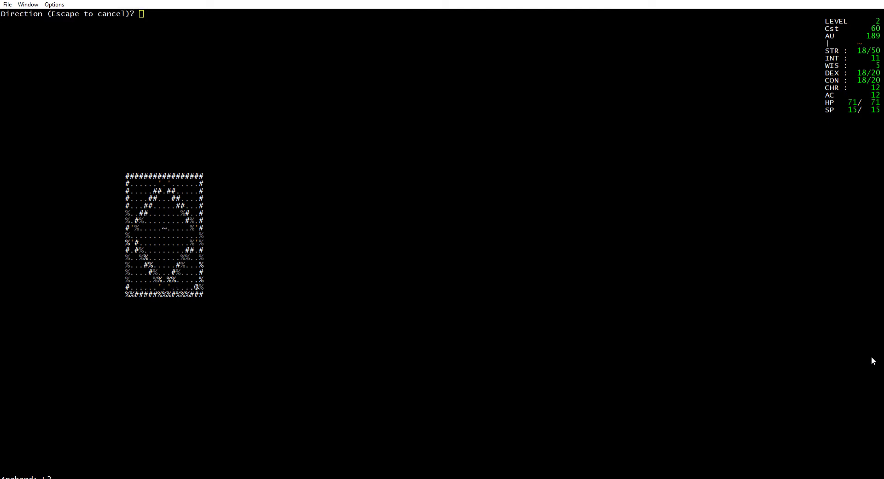
key(Right)
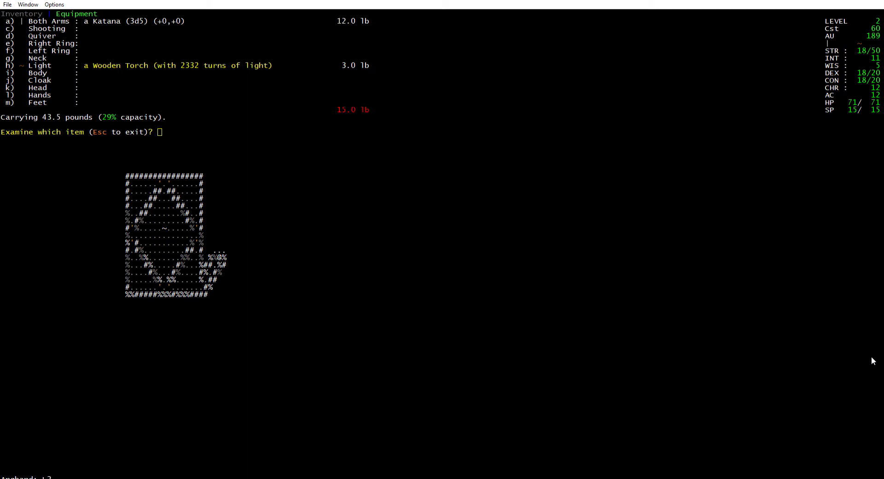
key(Escape)
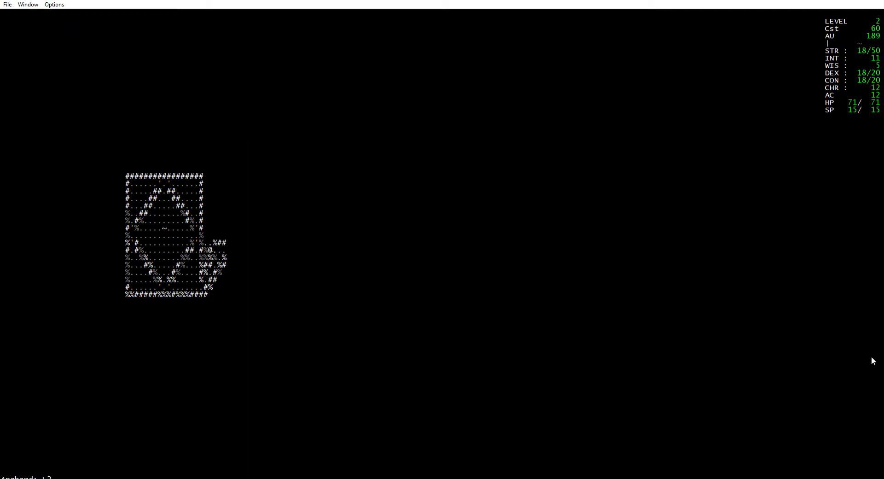
Follow the new passage to the lower room, slay the Giant black ant, and pick up the Hard Leather Cap.
key(up)
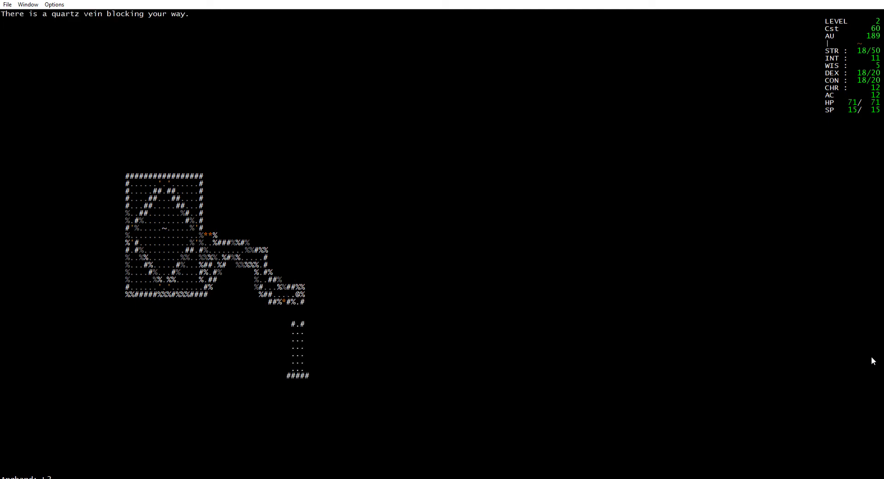
key(Down)
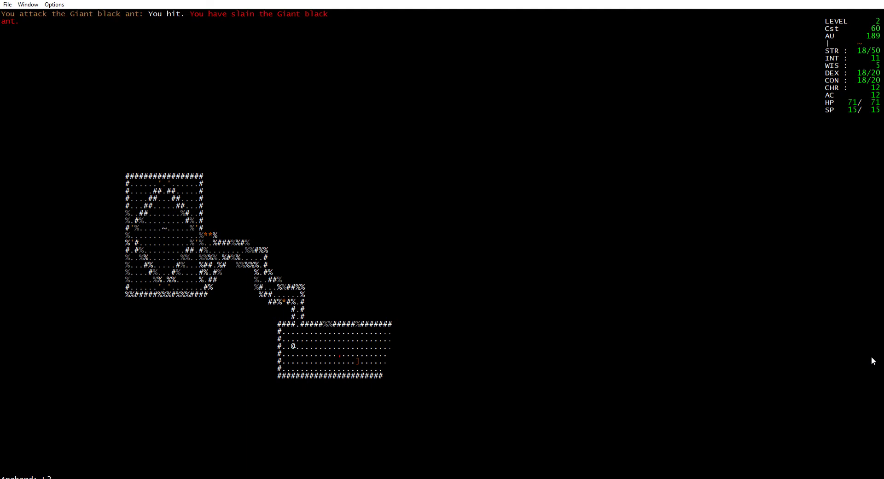
key(w)
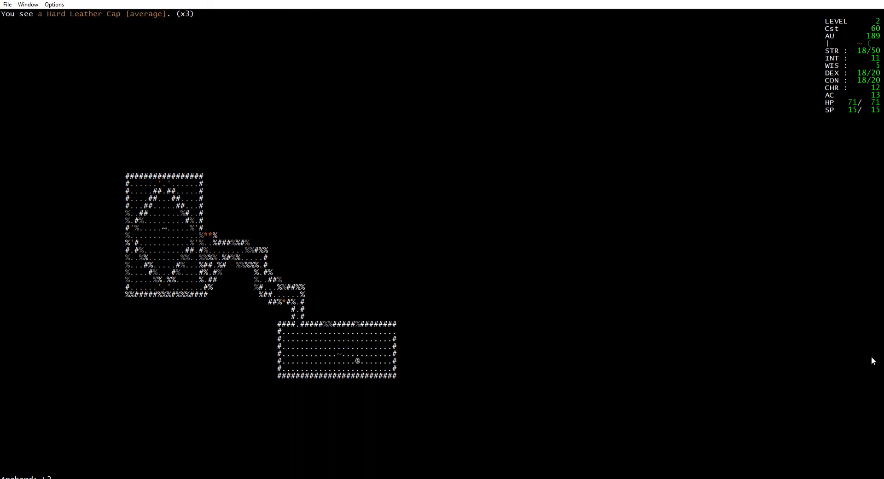
key(w)
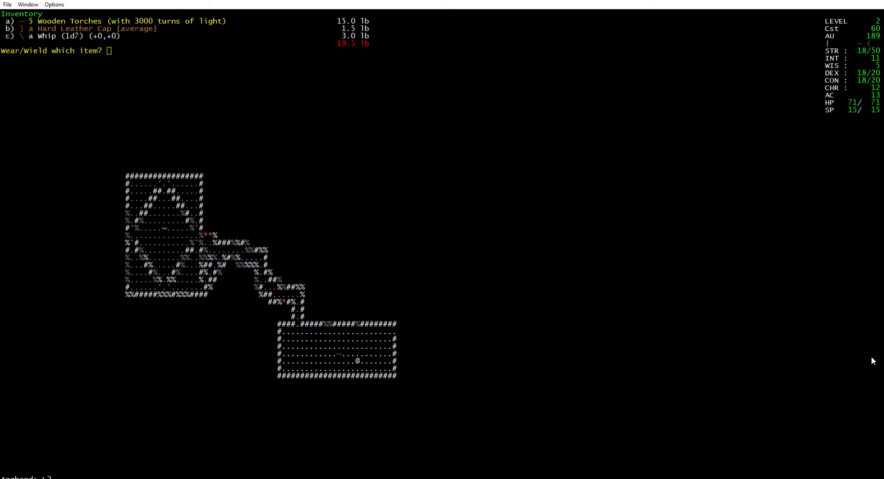
Wear the Hard Leather Cap, raising armour class to 15, and check the character sheet.
key(b)
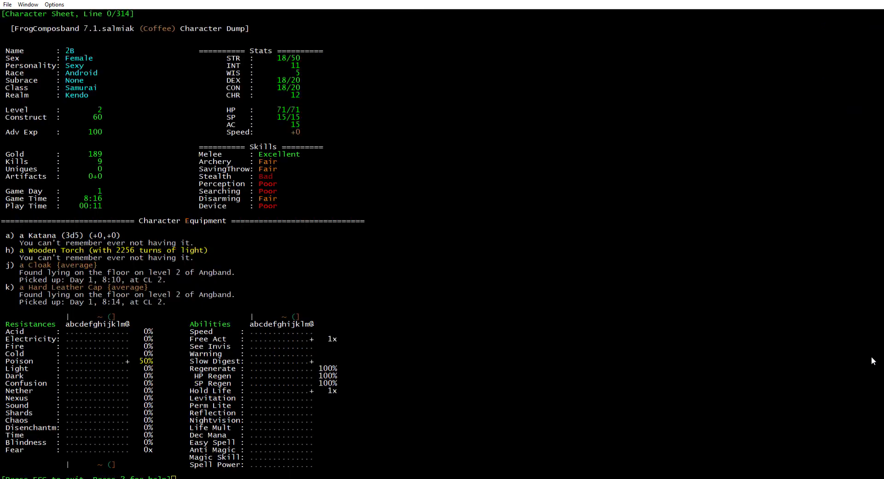
key(Escape)
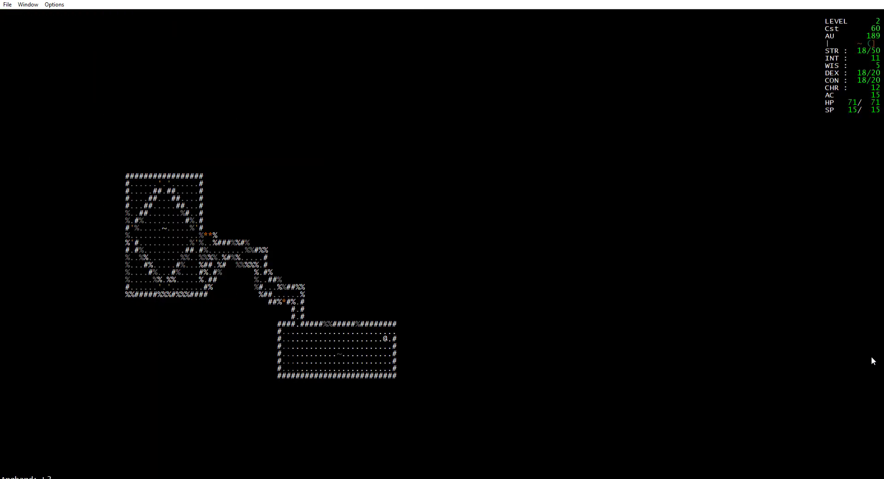
Travel east along the corridor and up the long northern passage, collecting gold to reach 226.
key(Right)
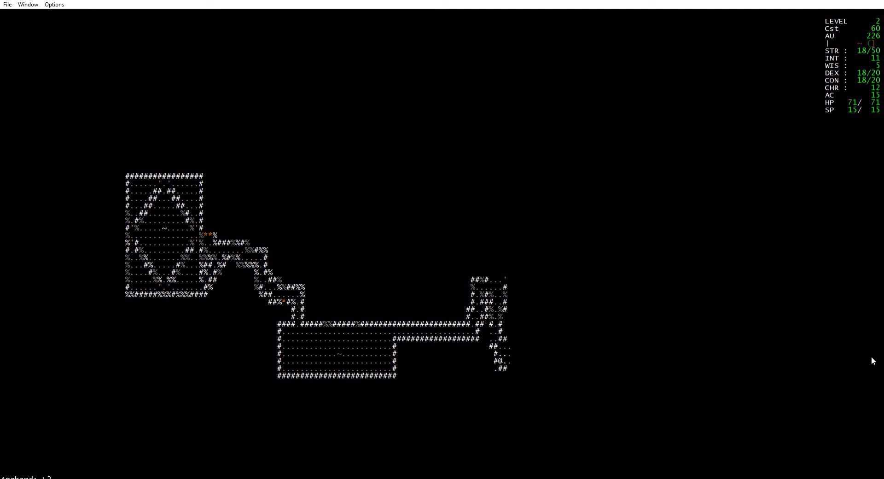
key(Down)
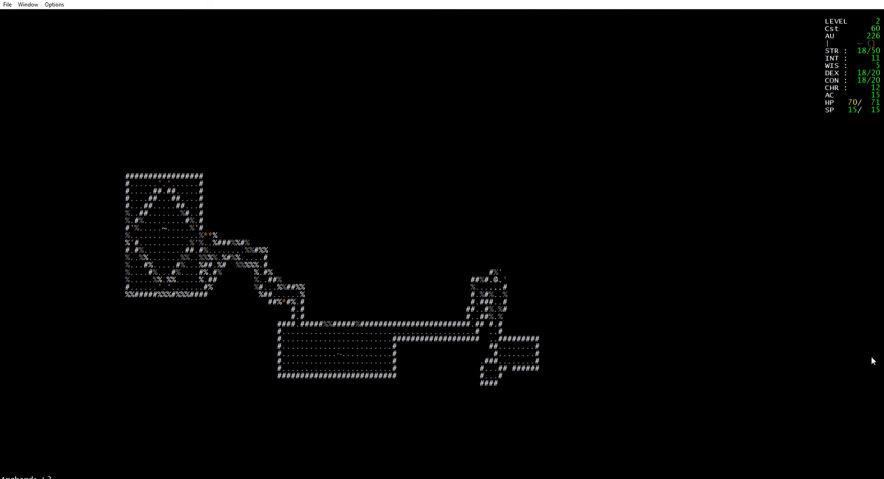
key(up)
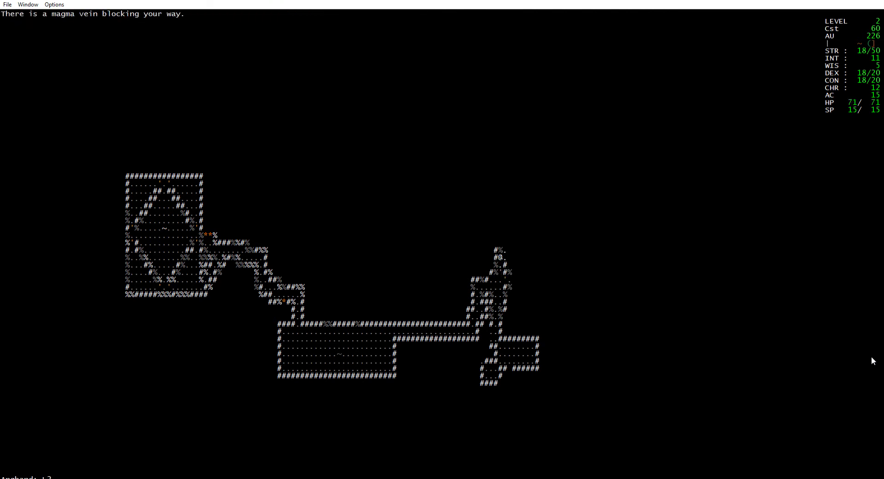
key(up)
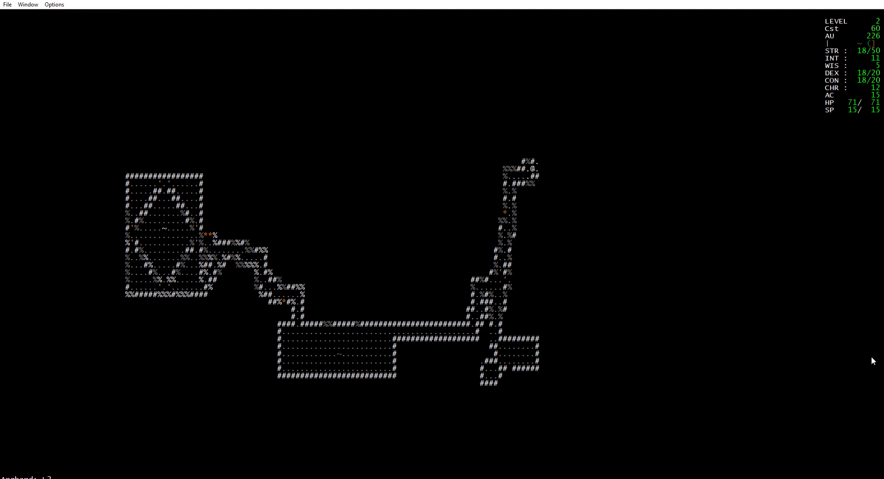
key(up)
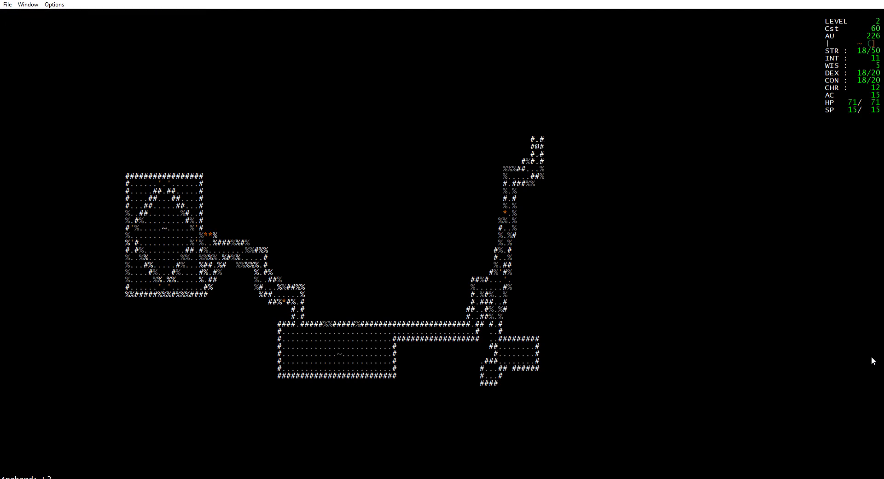
key(up)
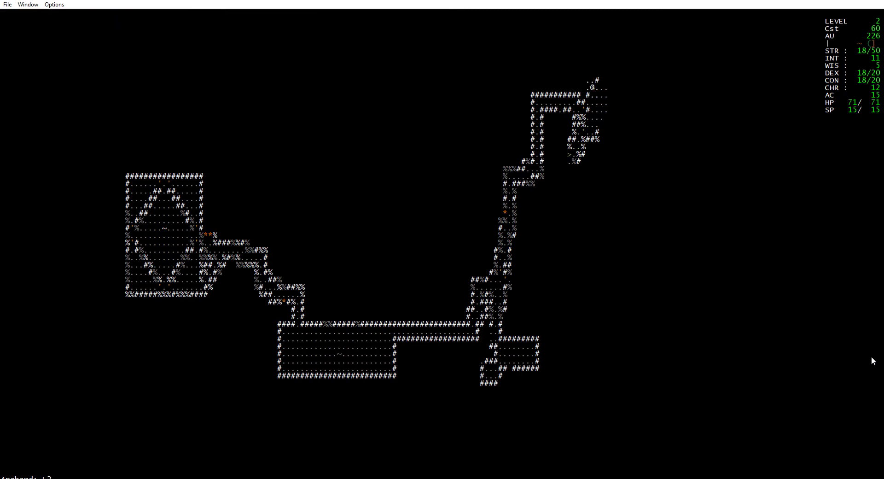
Rest as needed after exploring, then take the stairs to a new dungeon level.
key(Up)
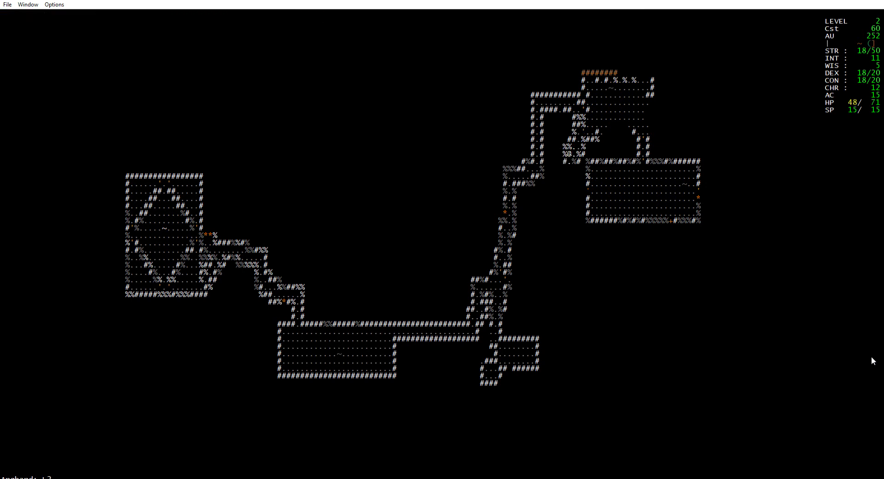
key(R)
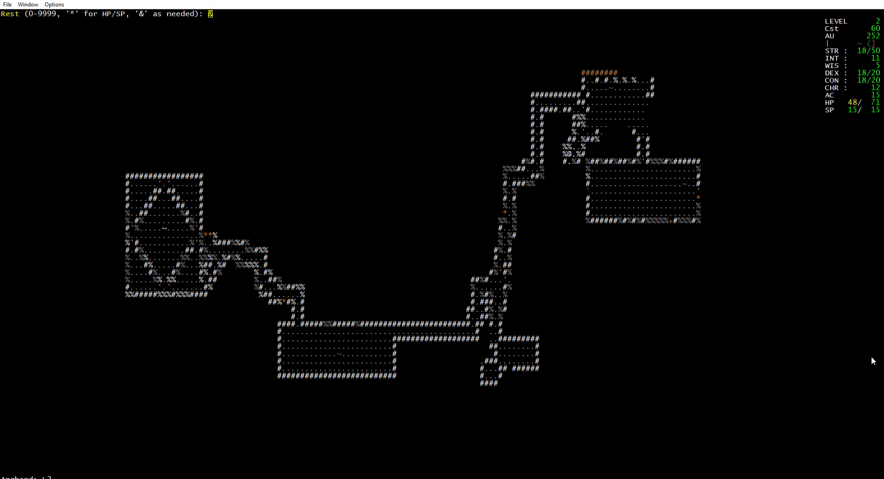
key(Return)
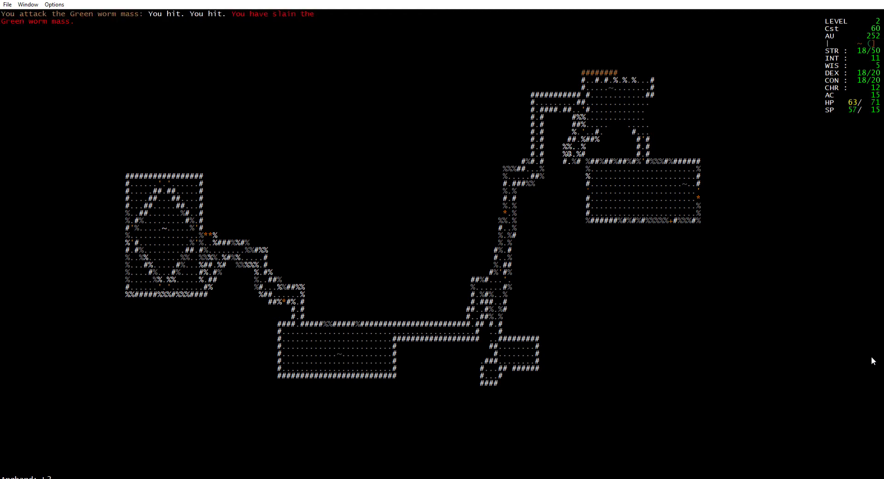
key(>)
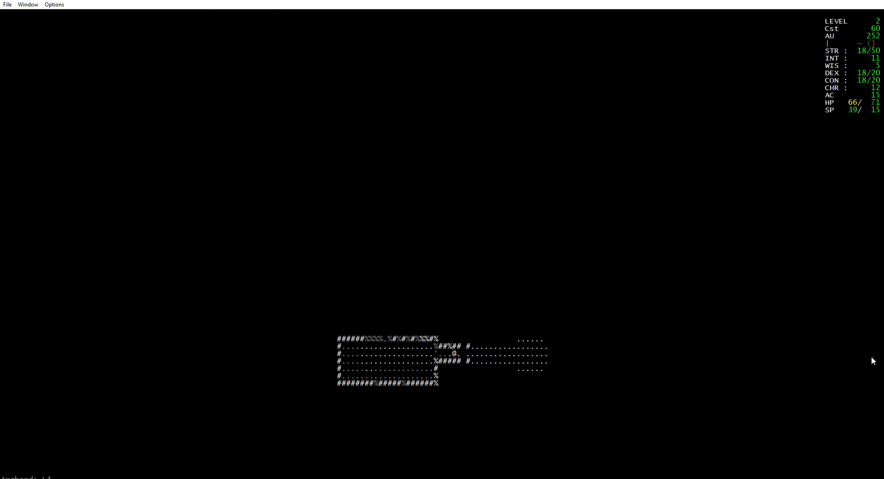
Explore the first room, follow the corridor north and head west out of the northern room.
key(Right)
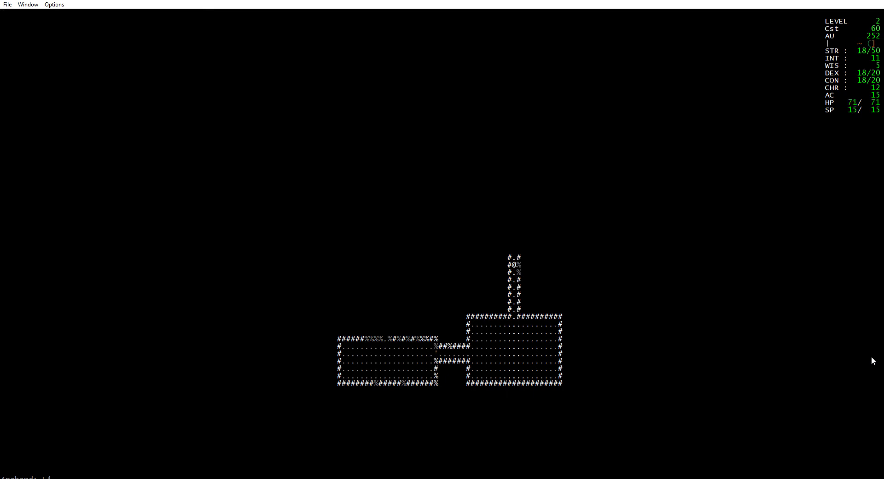
key(Up)
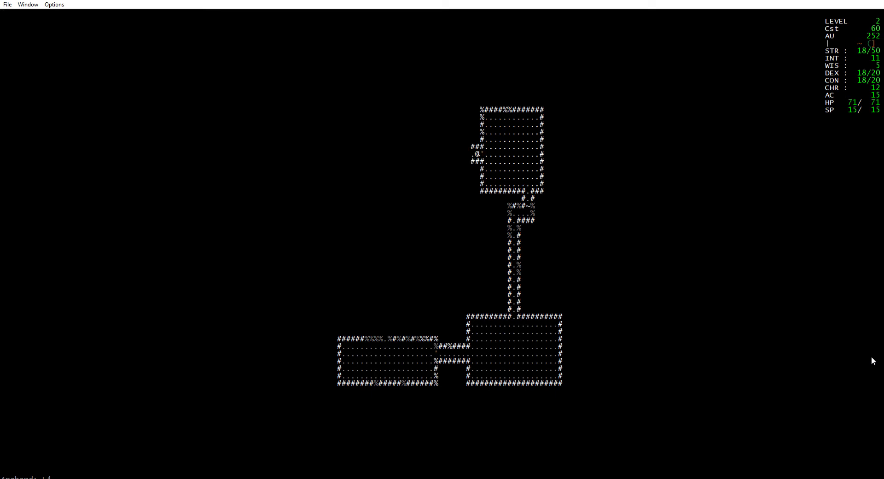
key(Left)
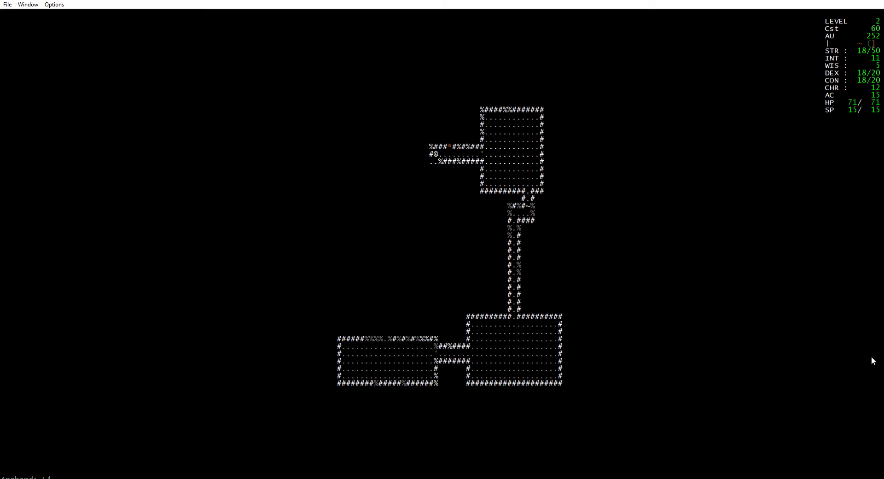
key(Down)
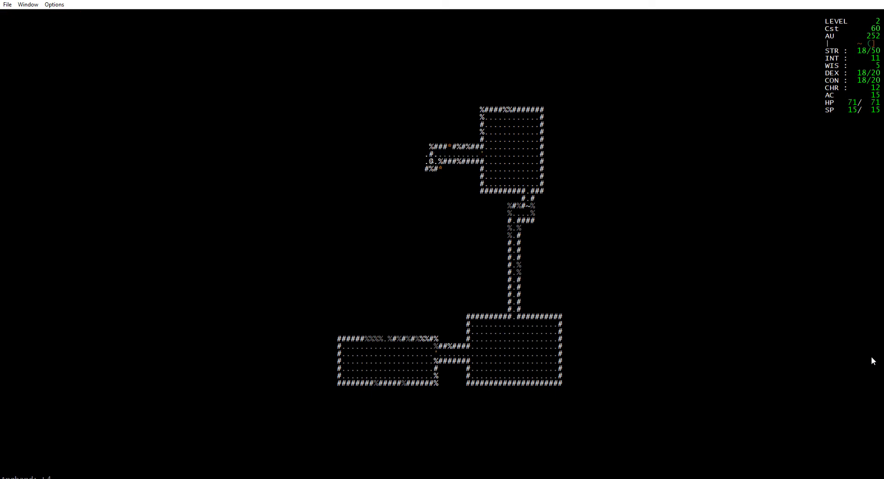
key(Left)
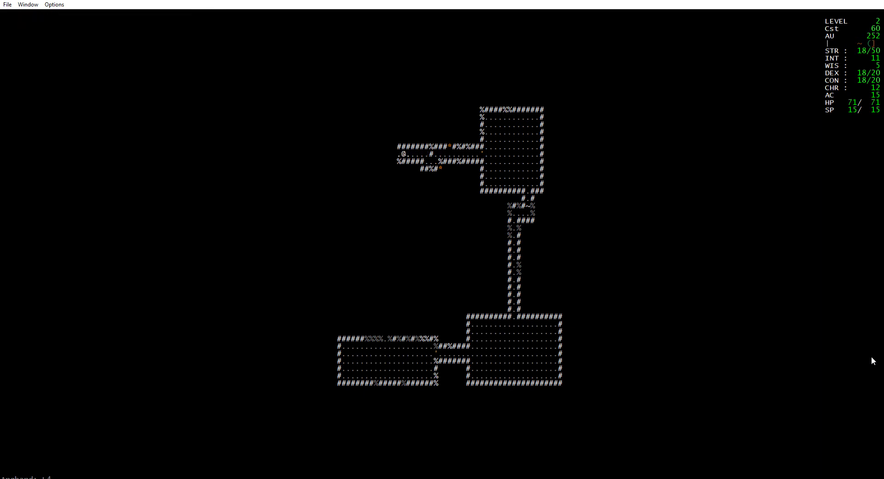
Run to the corridor's western end and collect the gold, raising AU to 280.
key(Left)
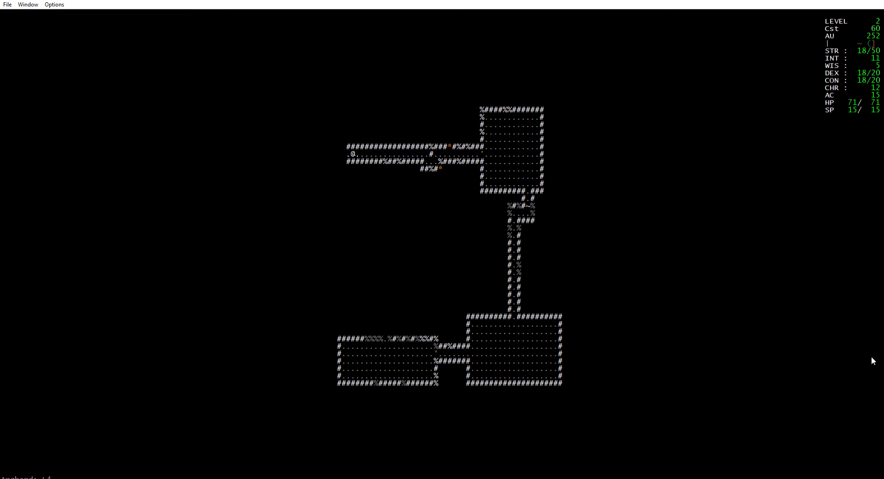
key(Left)
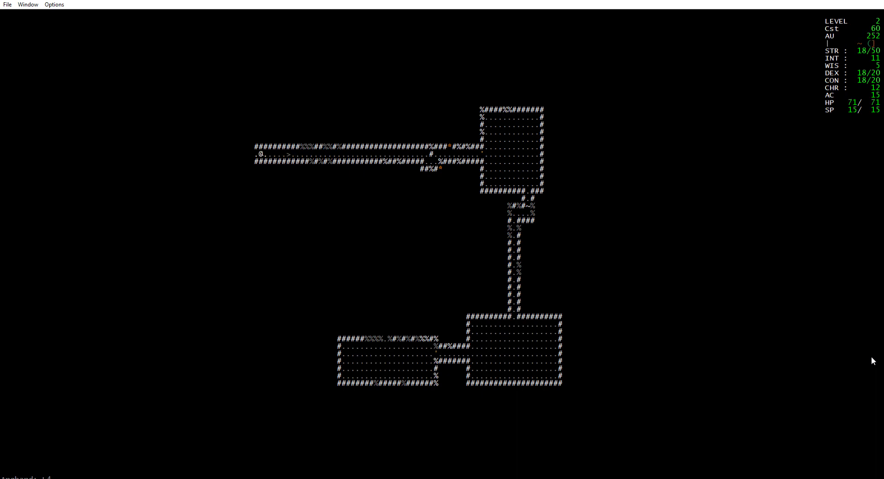
key(Left)
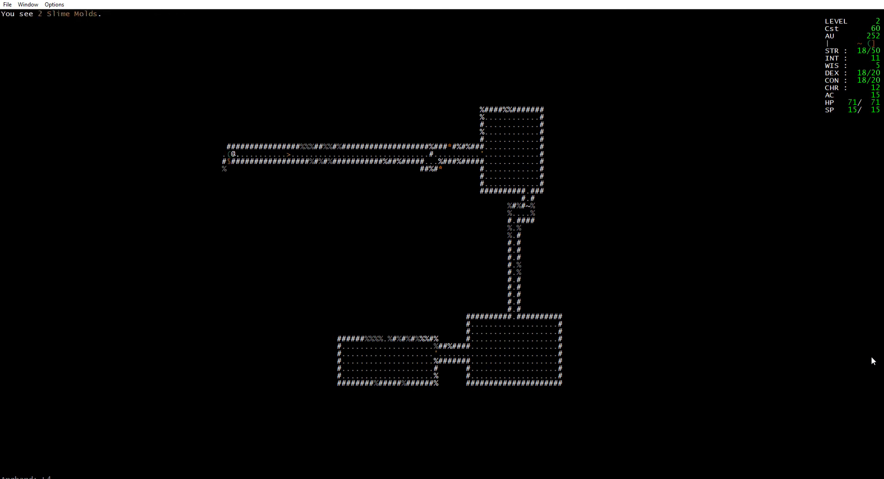
key(Left)
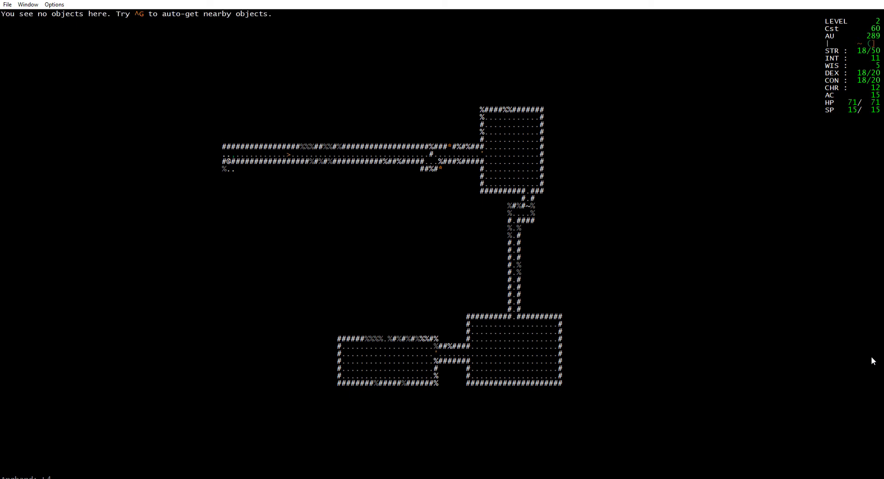
key(w)
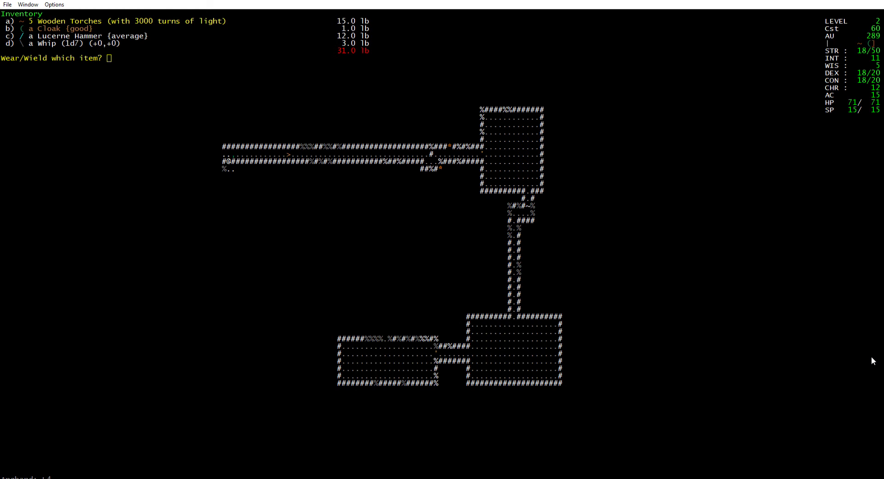
Wield the Lucerne Hammer in the off hand and put on the Cloak {good} for armour class 16.
key(c)
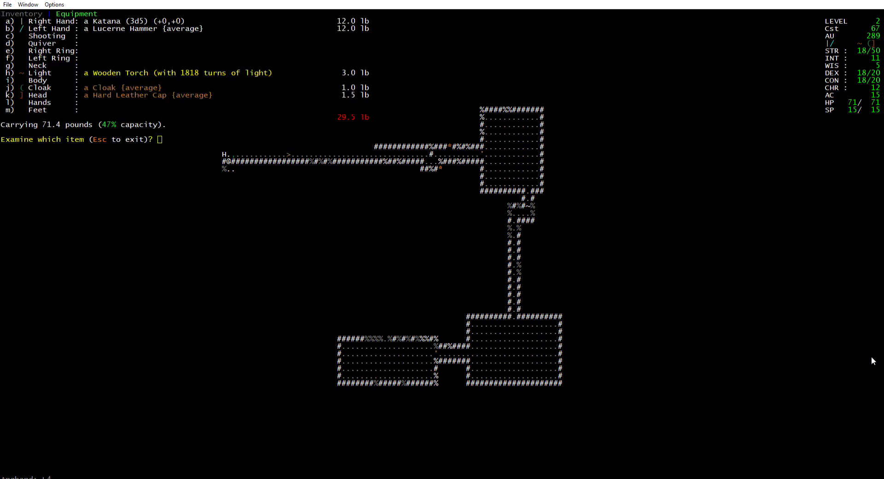
key(Escape)
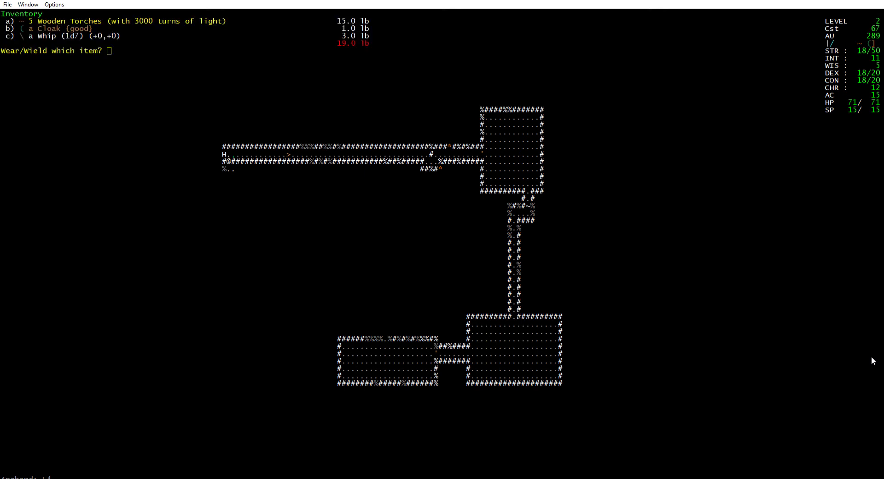
key(b)
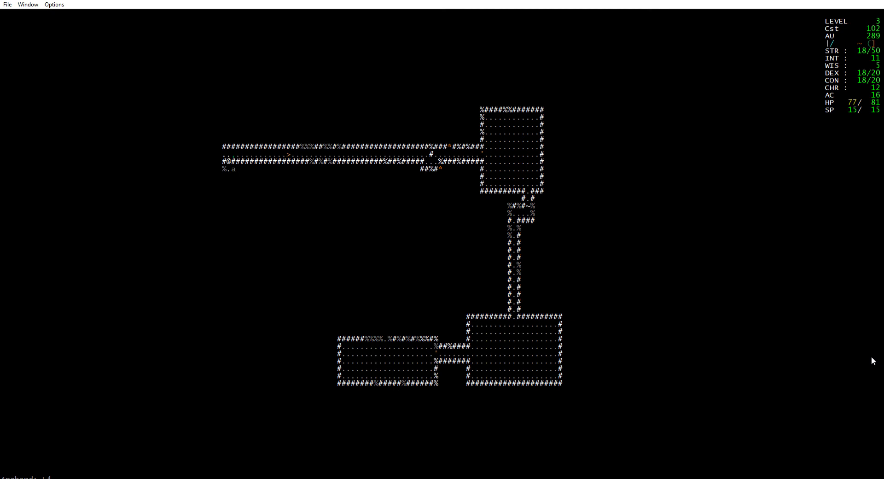
Fire the Ray Gun racial power, then bring up the full character sheet.
key(A)
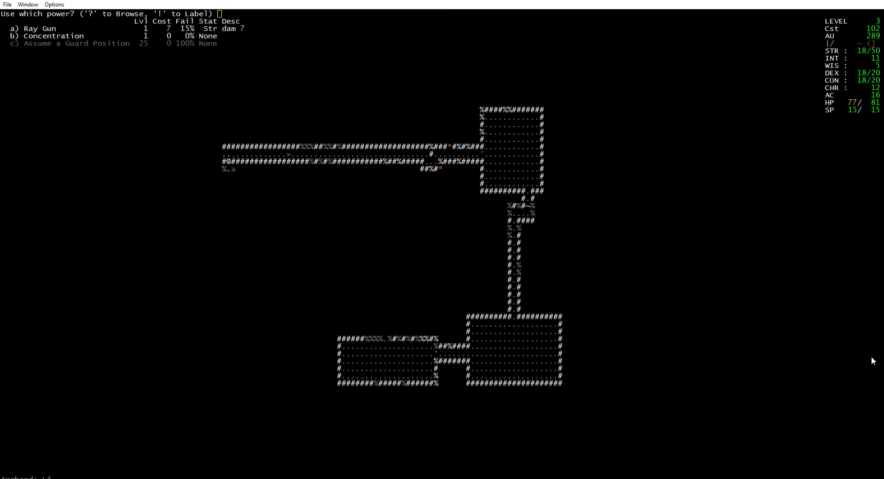
key(Escape)
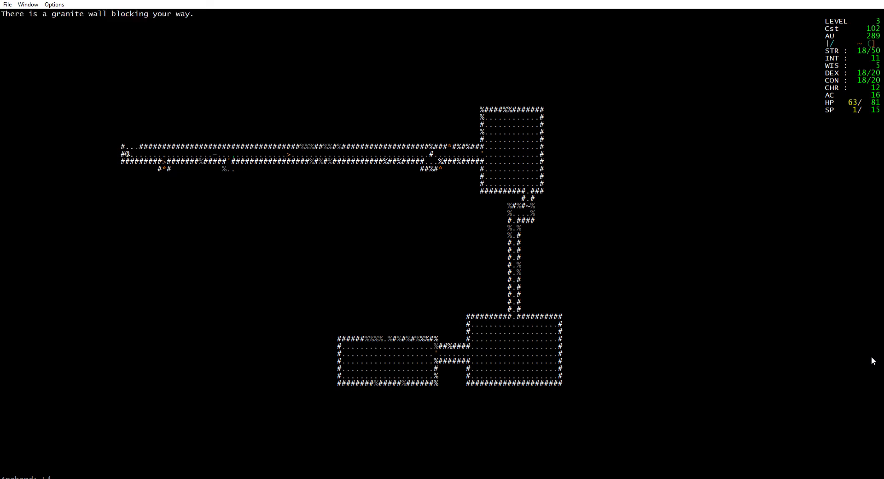
key(up)
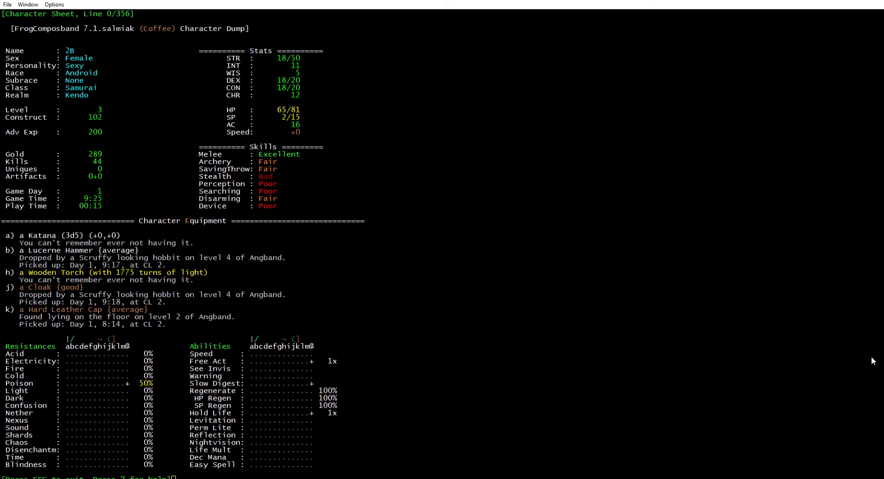
Scroll down through the character sheet to review its details.
scroll(down, 3)
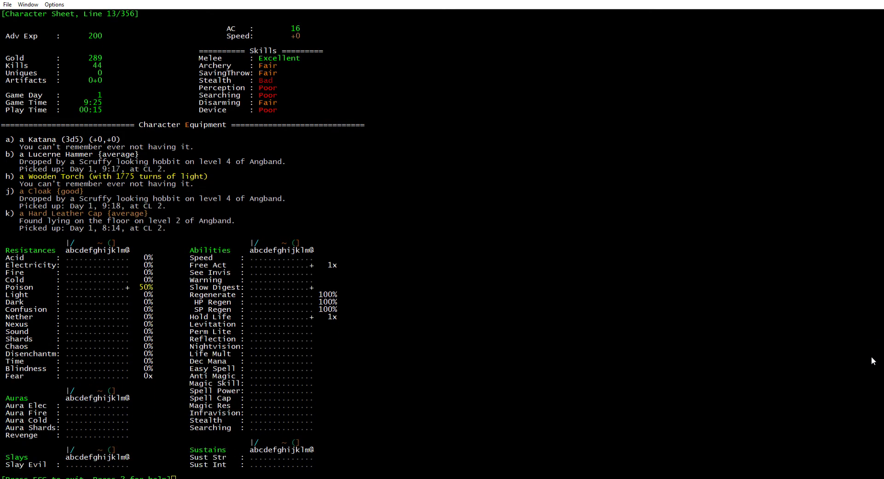
scroll(down, 3)
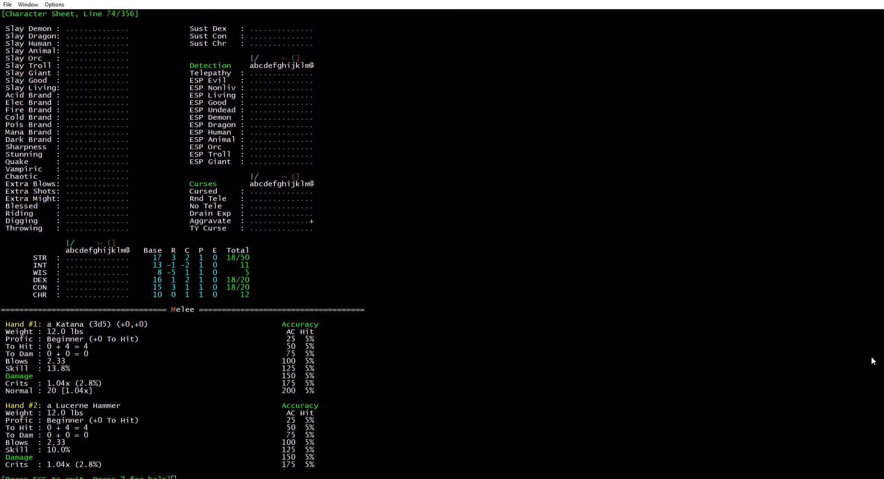
scroll(down, 3)
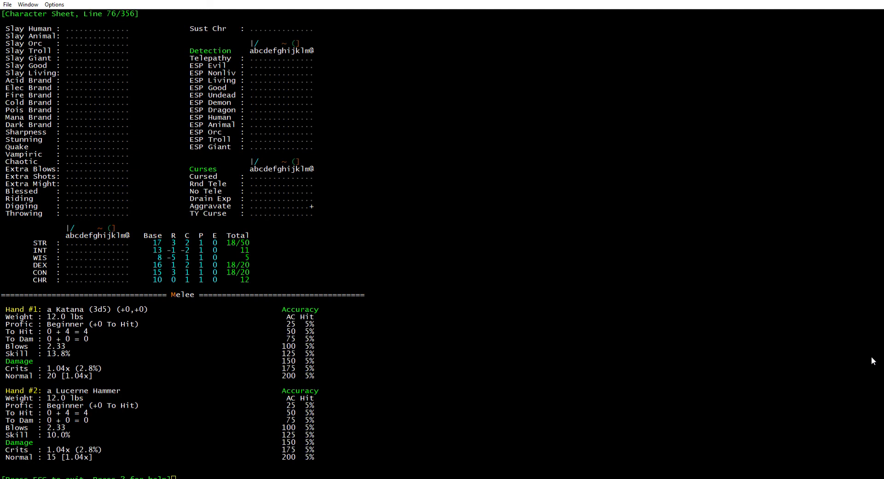
scroll(down, 3)
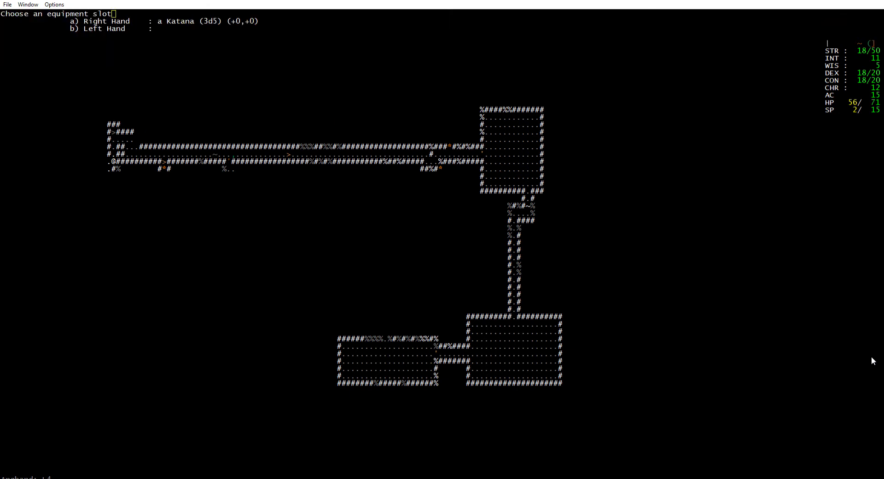
Pick the hand for the weapon and move through the winding side passage.
key(b)
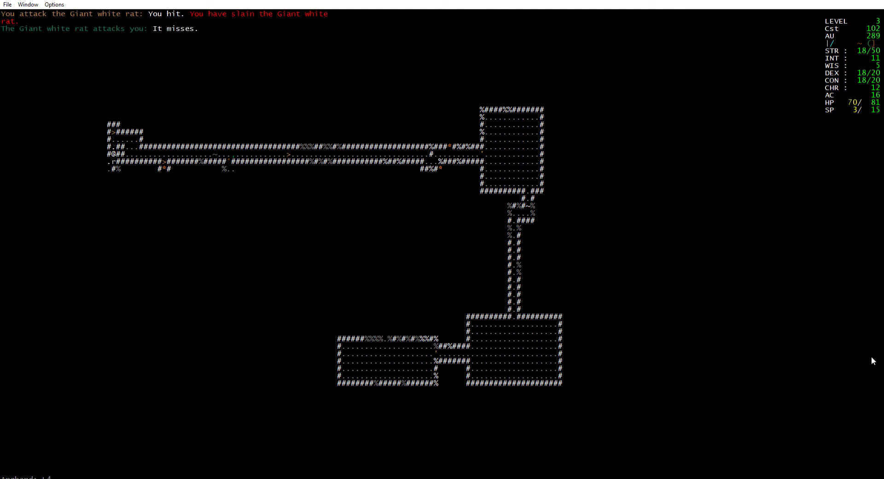
key(Down)
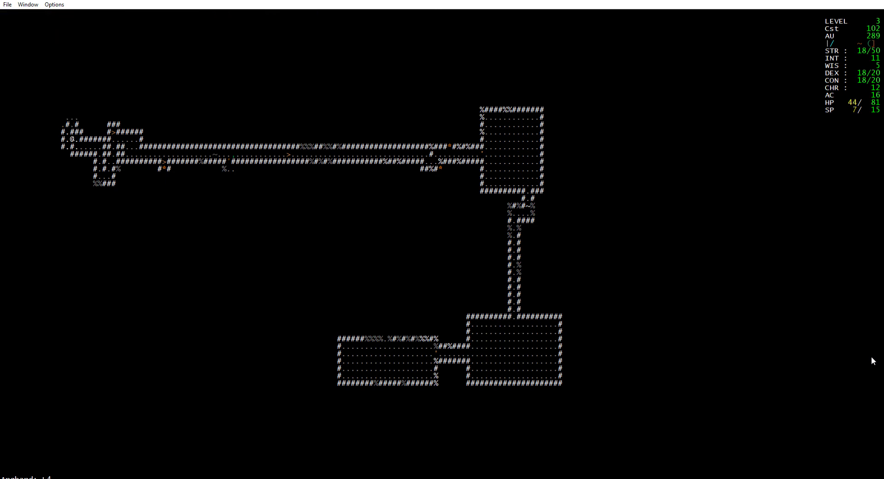
key(Right)
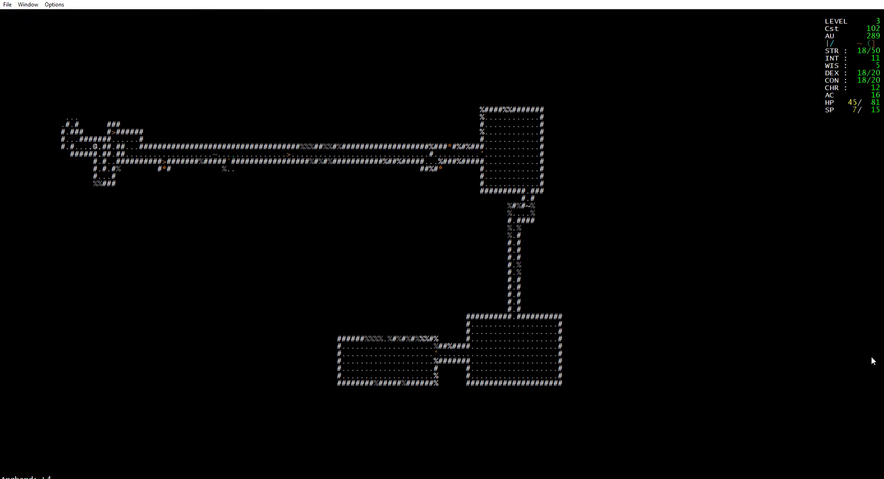
Rest until health and power recover, then descend to the next dungeon level.
key(Down)
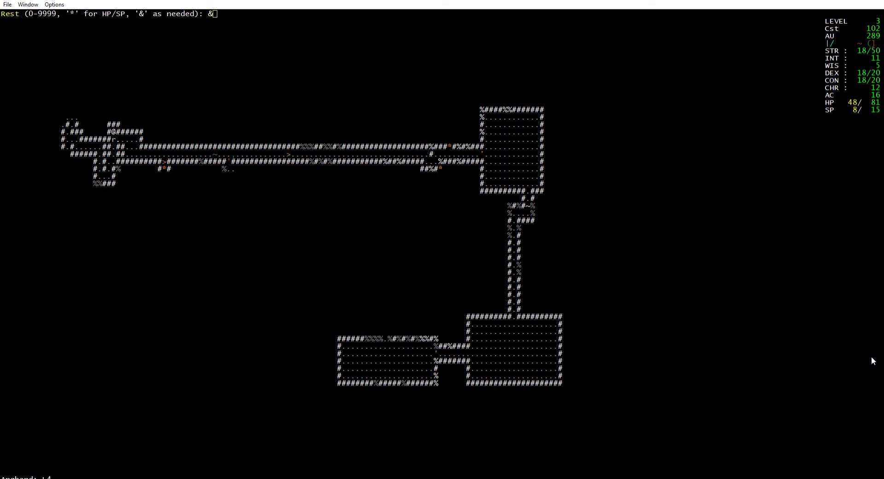
key(Return)
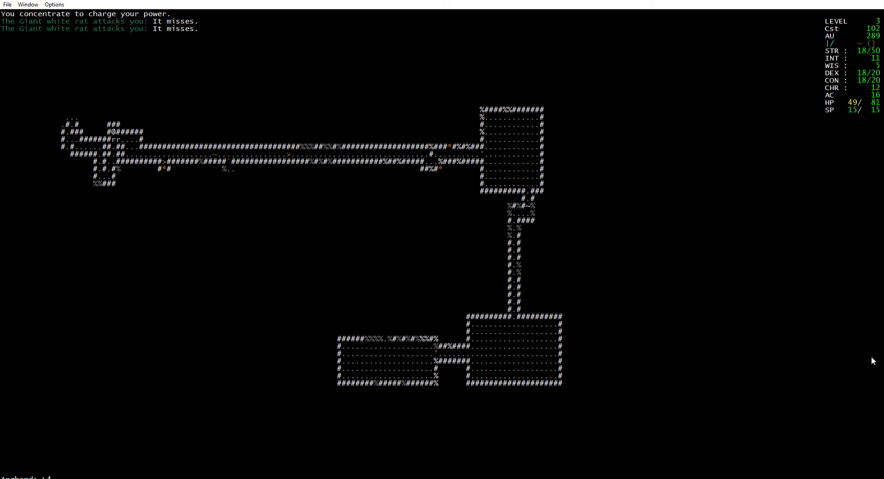
key(>)
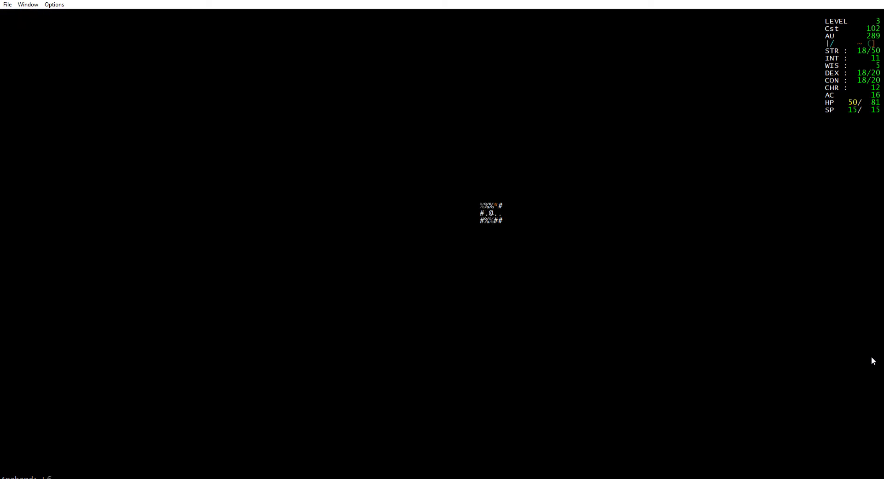
Explore the new level's corridor eastward, then run along the long corridor.
key(Right)
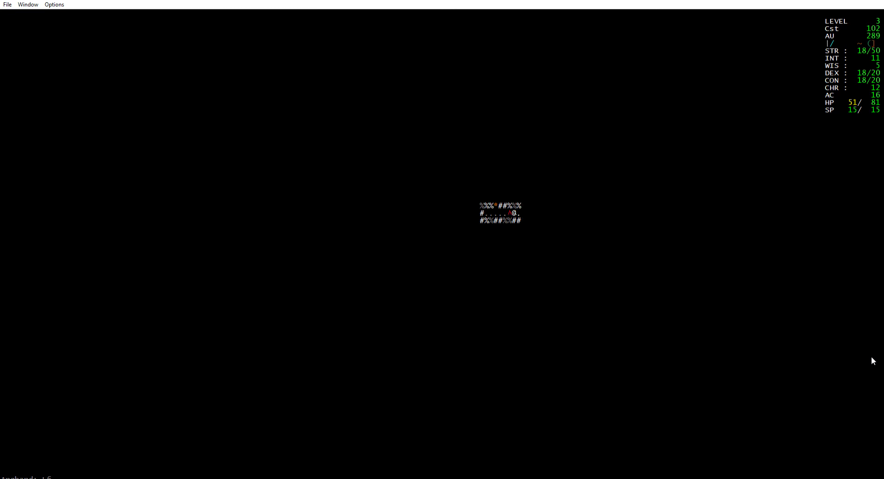
key(Right)
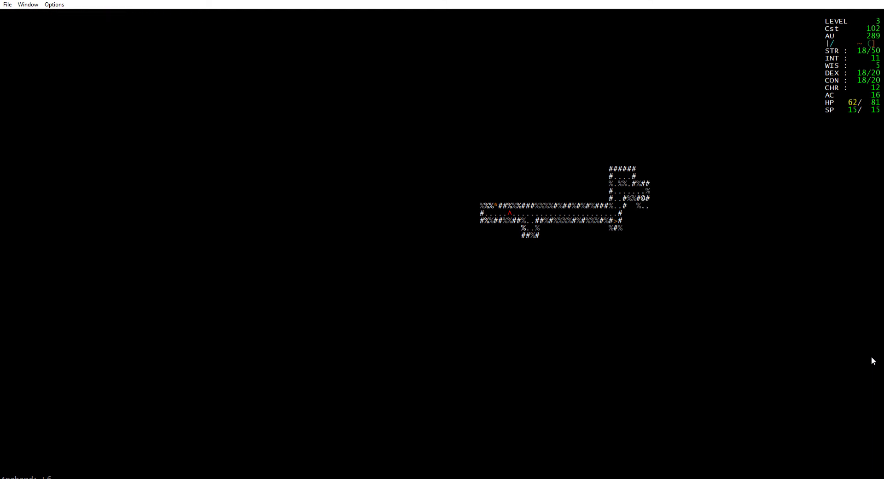
key(Right)
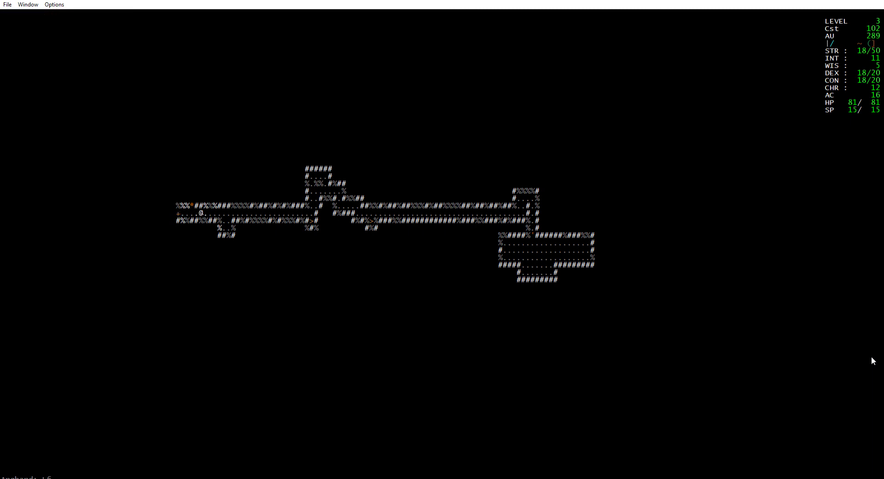
Run further west to the rubble, collecting gold up to 329, and bring up the wear prompt.
key(Left)
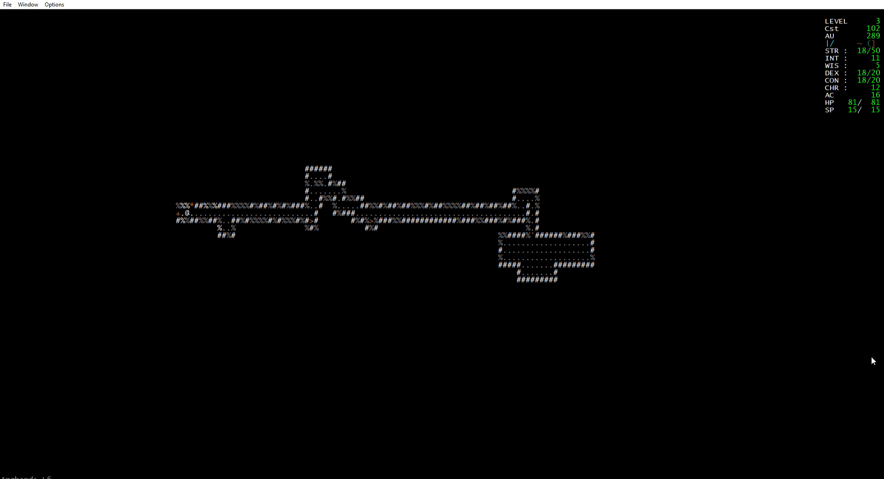
key(Left)
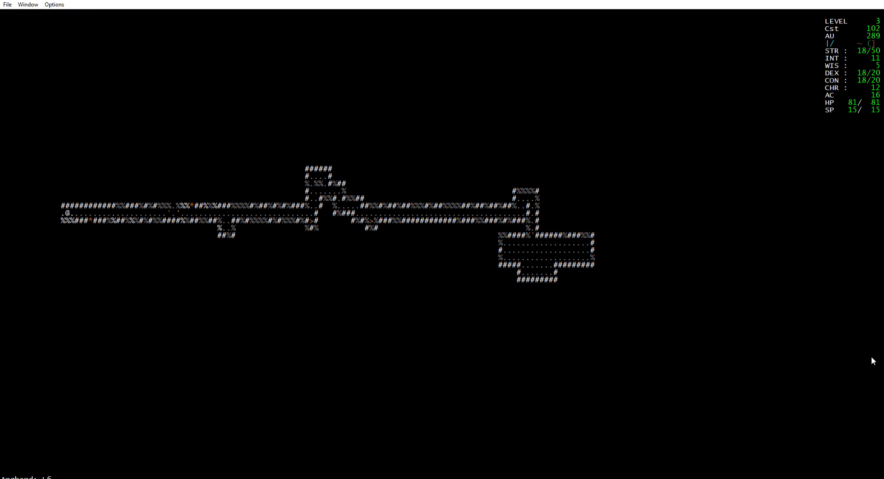
key(Left)
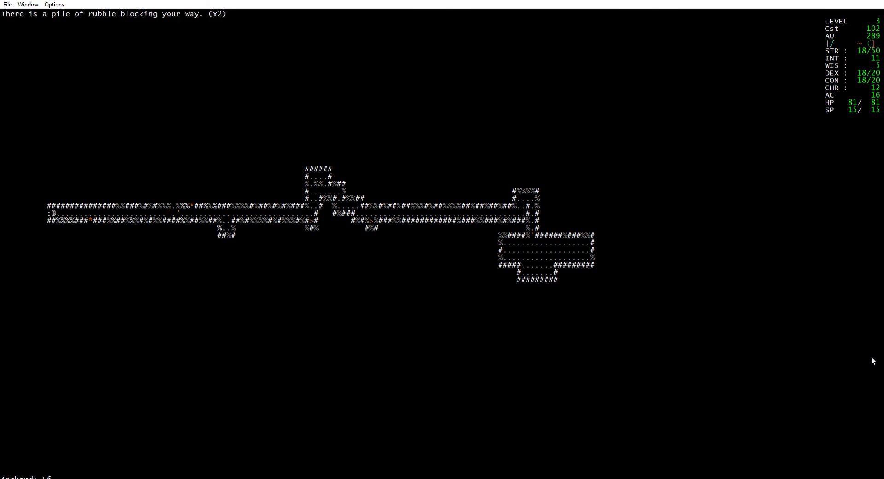
key(Left)
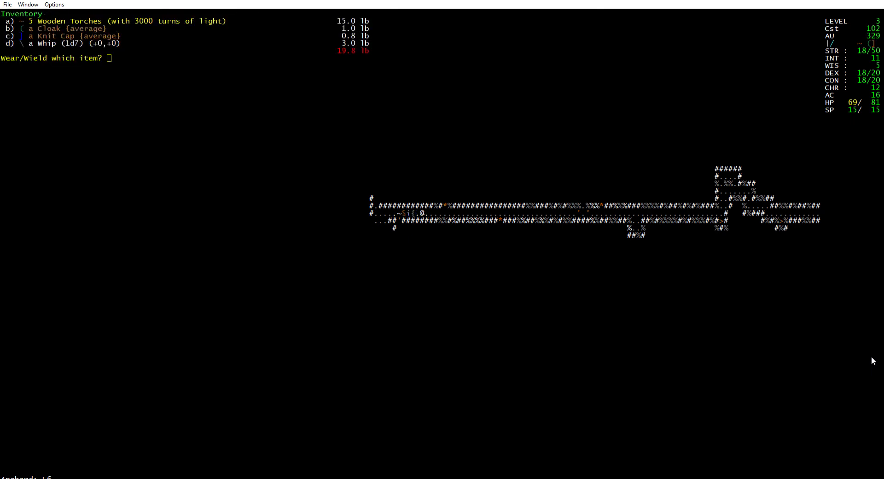
Wear the Knit Cap, then switch back to the Hard Leather Cap, restoring armour class 16.
key(c)
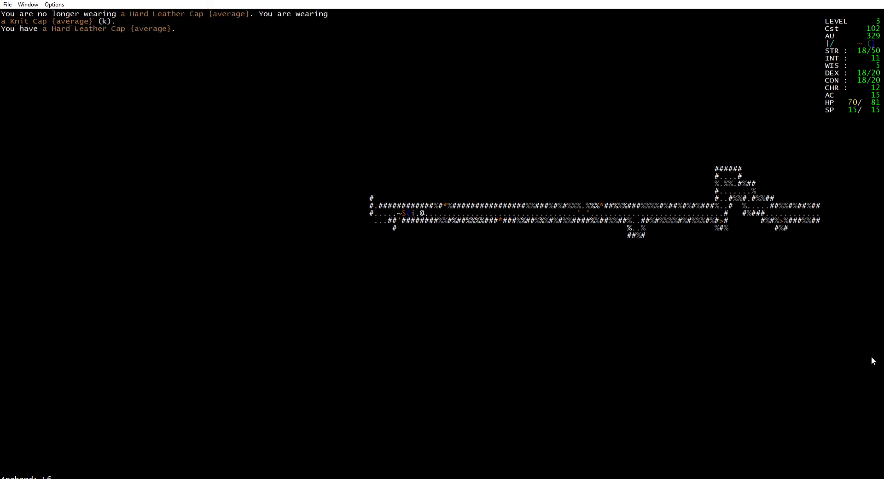
key(w)
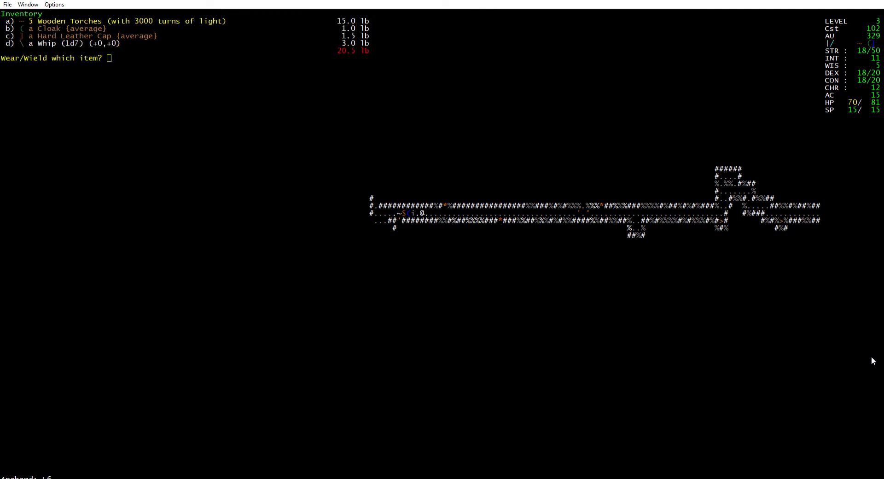
key(c)
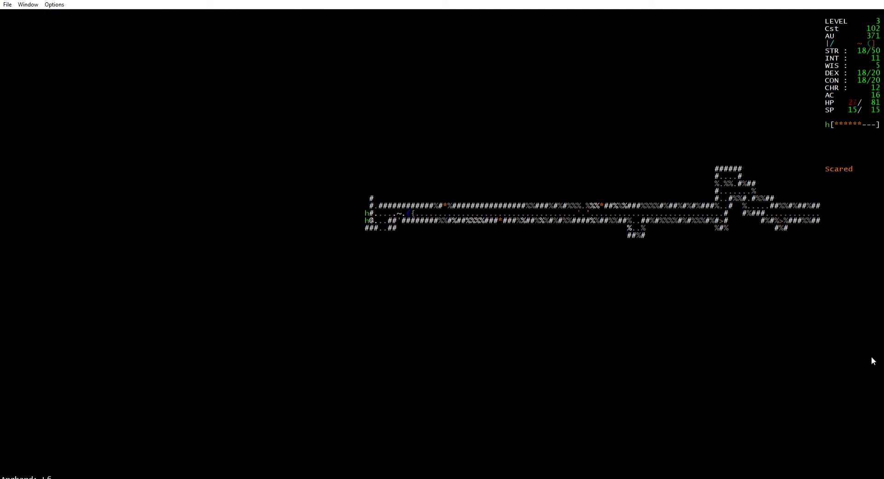
Flee east along the corridor away from the h monster.
key(k)
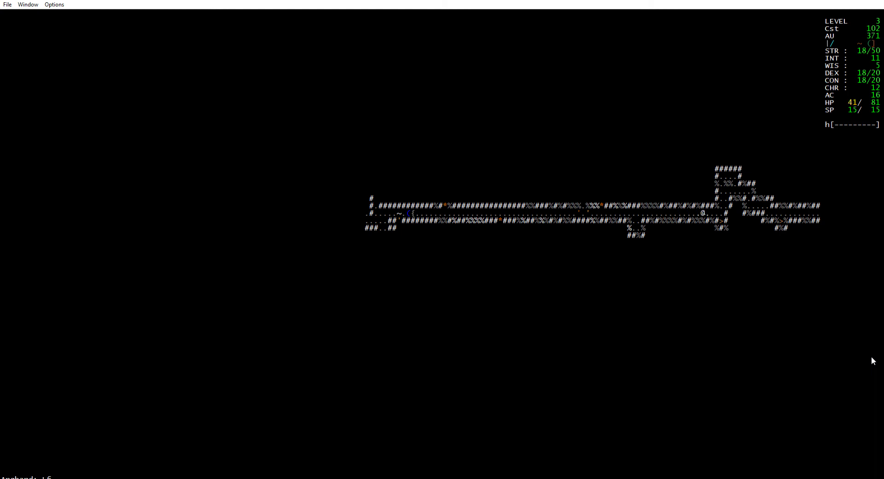
key(Right)
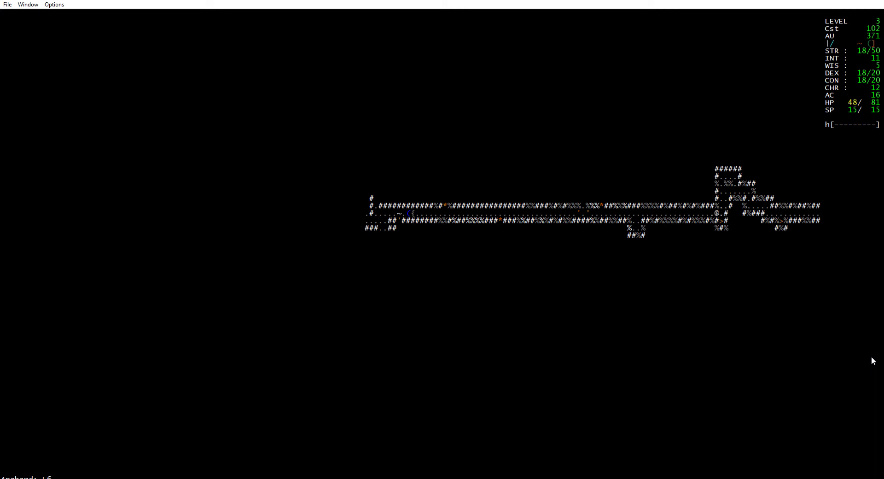
Rest to full health, advance west into arrow fire, acknowledge the low-HP warning and take off the Lucerne Hammer.
key(R)
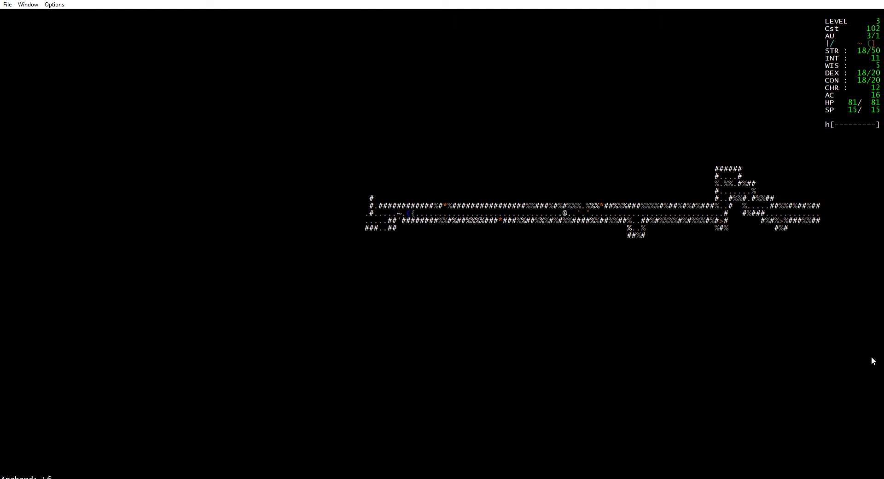
key(Left)
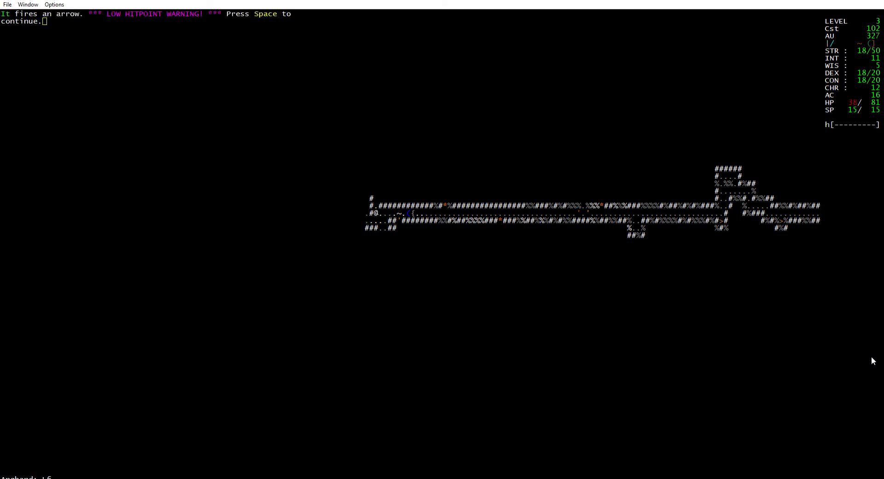
key(space)
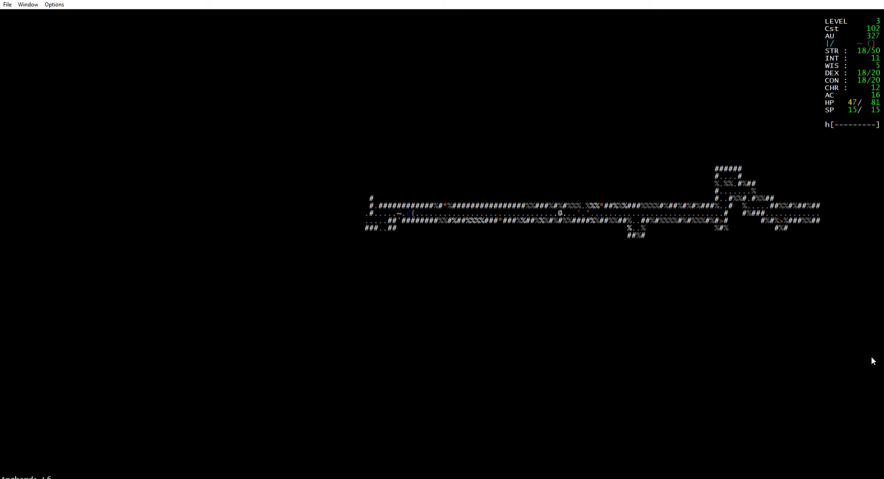
key(l)
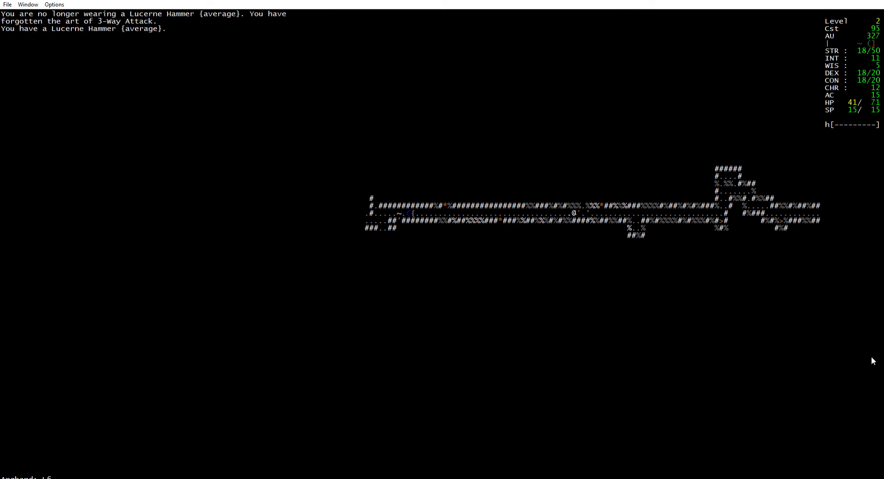
Dismiss the equipment messages after removing the Lucerne Hammer and rest.
key(C)
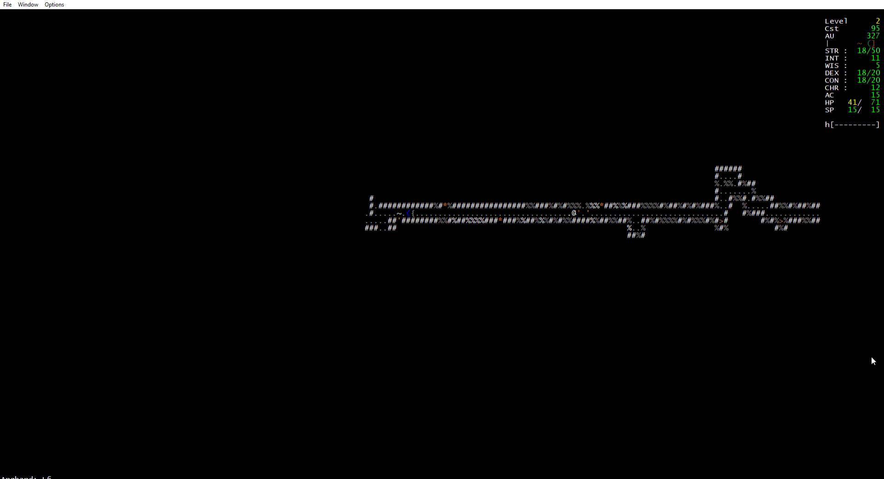
key(R)
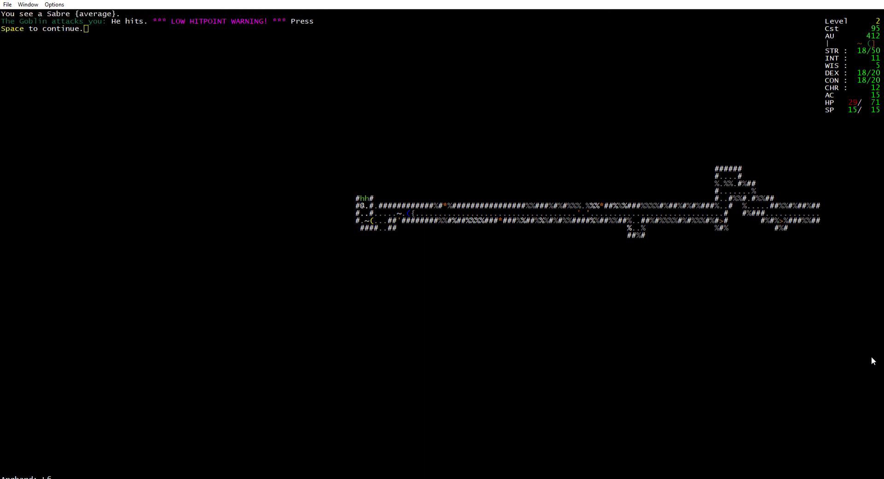
Continue past the low-HP warning, wear the Padded Armour and read a scroll.
key(space)
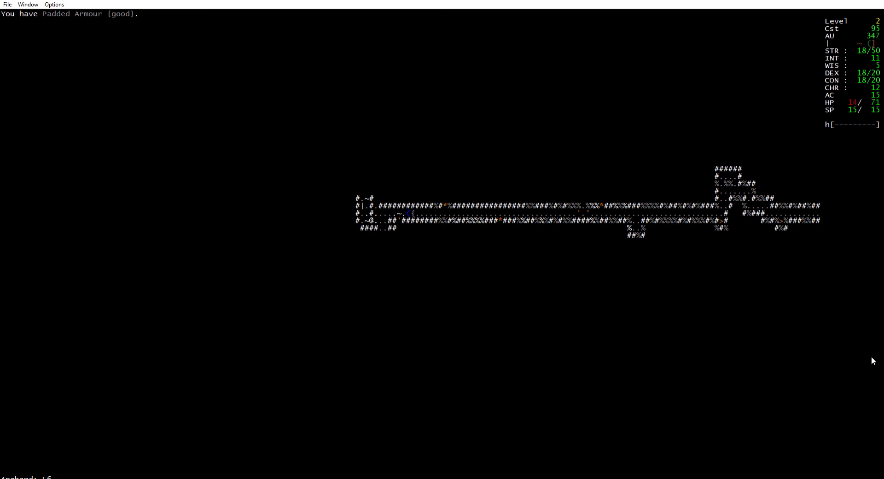
key(w)
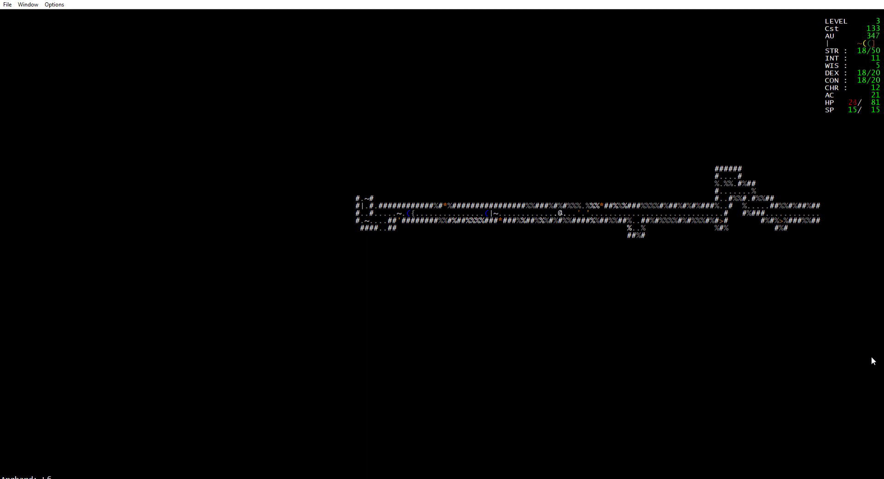
key(r)
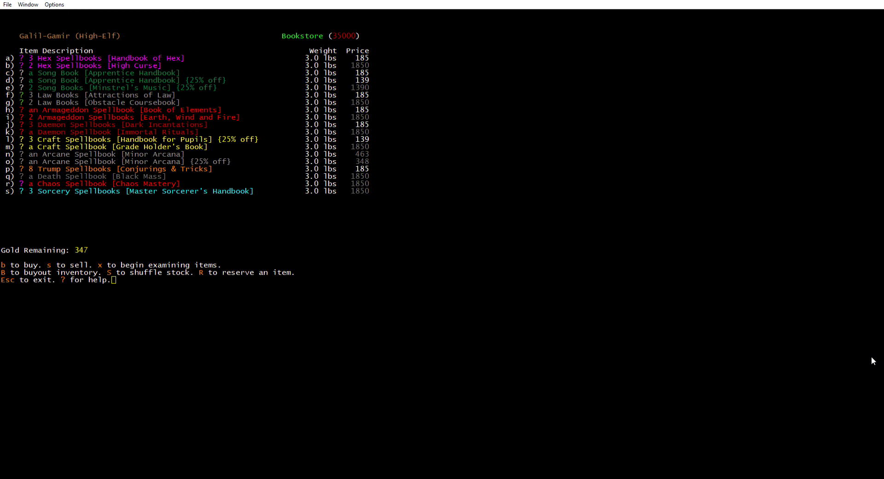
Leave the Bookstore after looking over its spellbooks.
key(Escape)
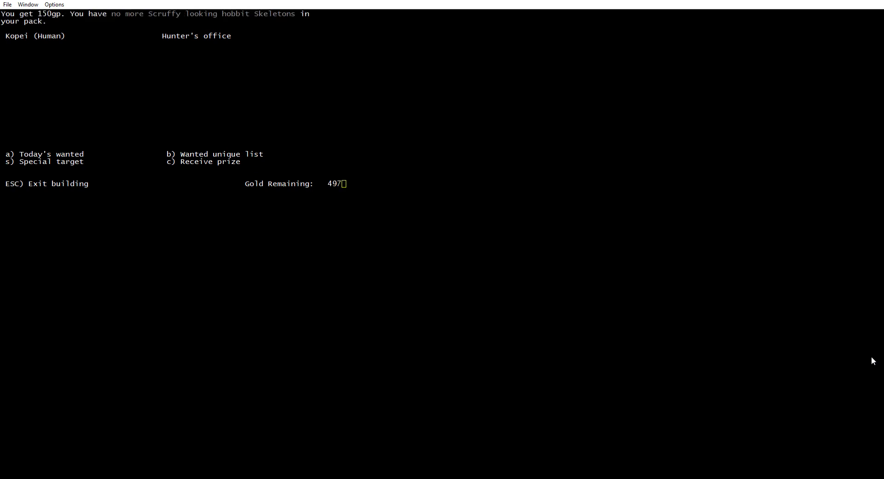
Leave the Hunter's office with the 150gp bounty, then leave Trump Tower.
key(Escape)
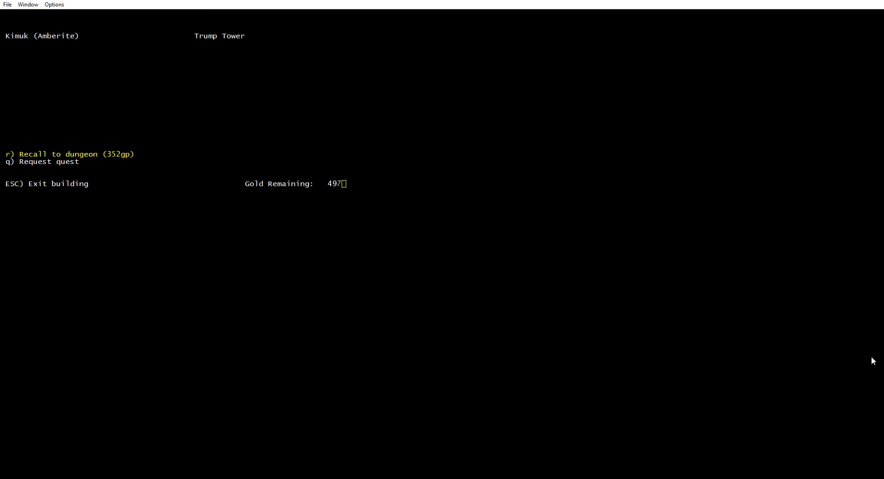
key(Escape)
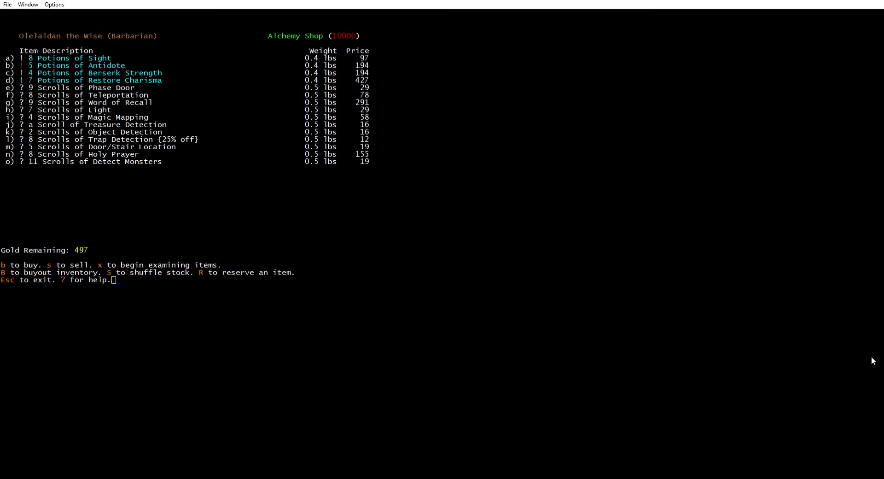
Buy a Scroll of Word of Recall for 291 gold, then leave the Alchemy and Mushroom shops.
key(b)
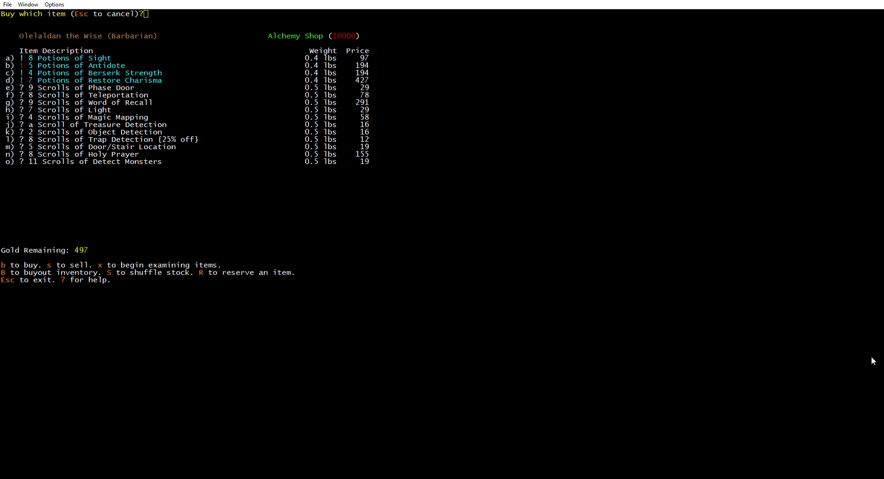
key(g)
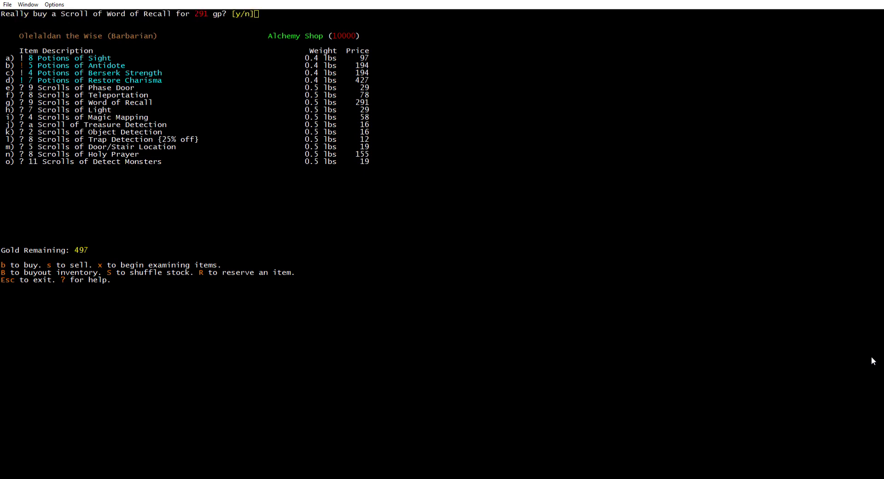
key(y)
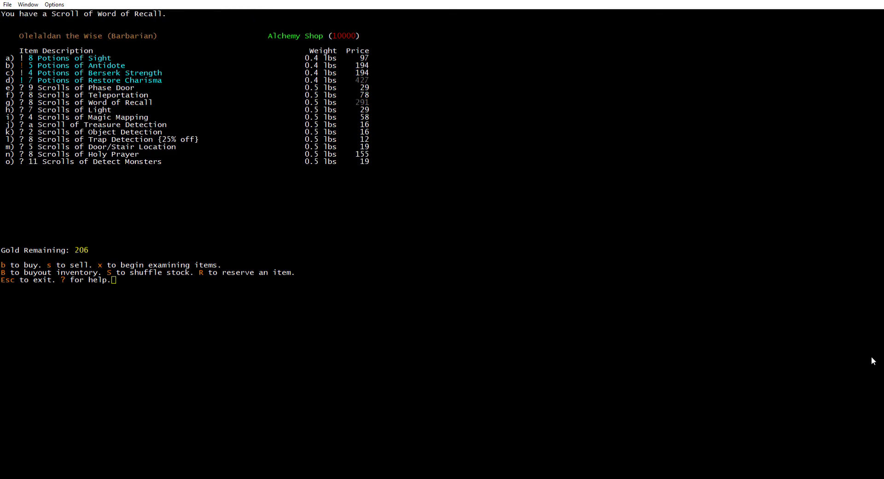
key(Escape)
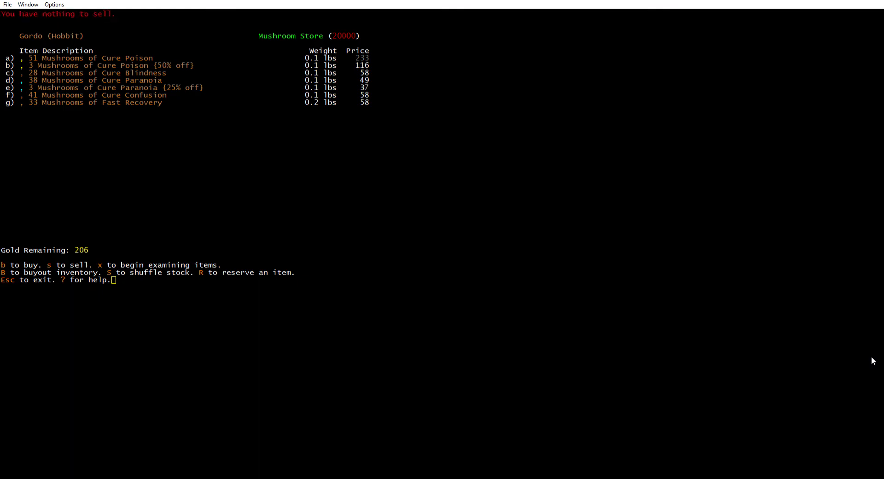
key(Escape)
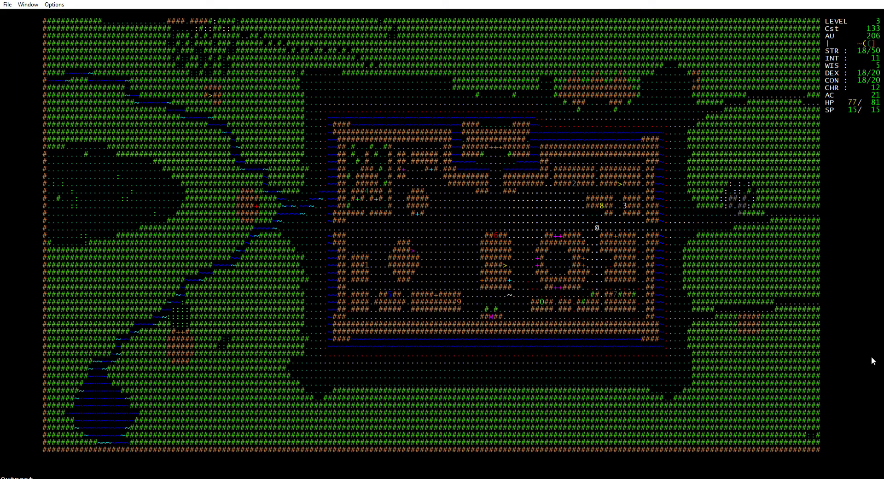
Cancel a drop, then sell the Lucerne Hammer and two Books of Kendo to the smith.
key(d)
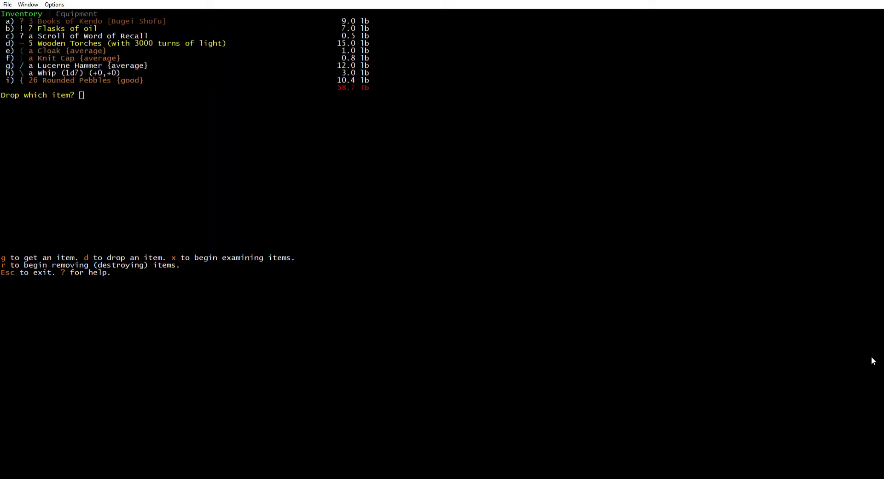
key(Escape)
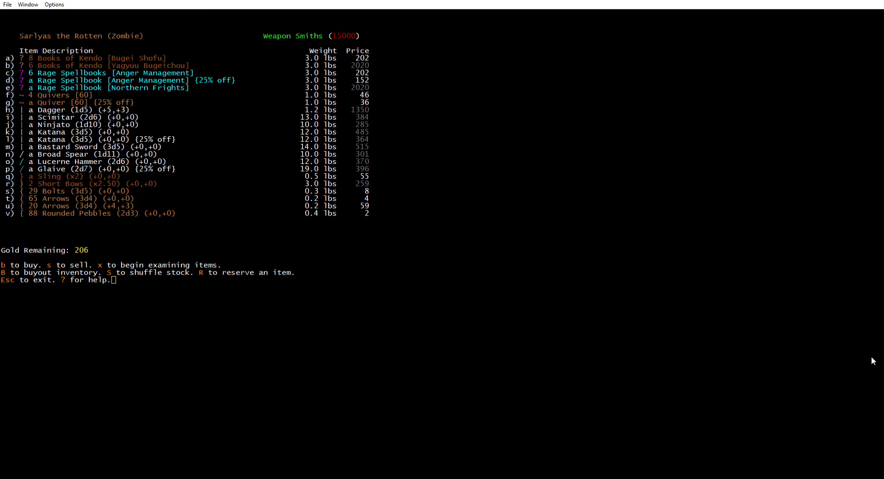
key(s)
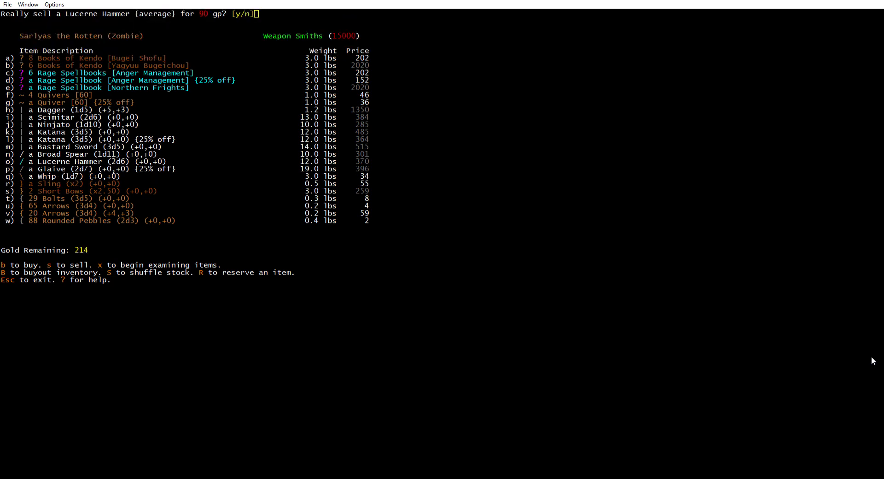
key(y)
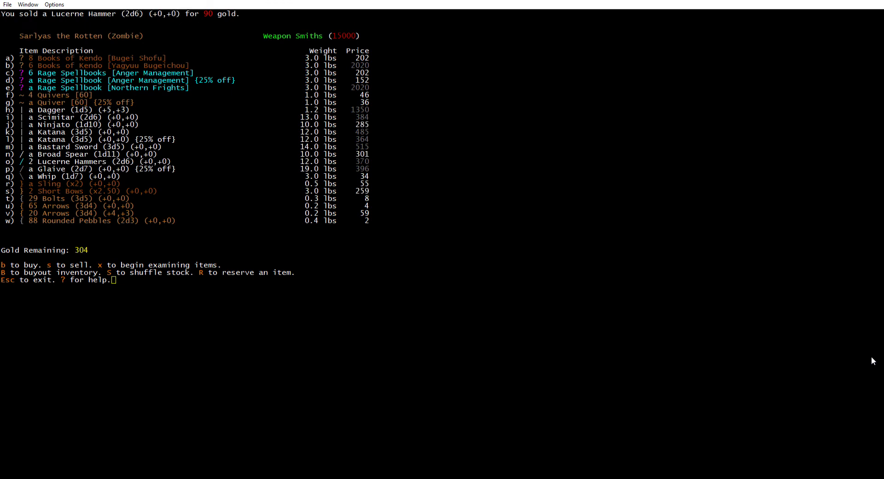
key(s)
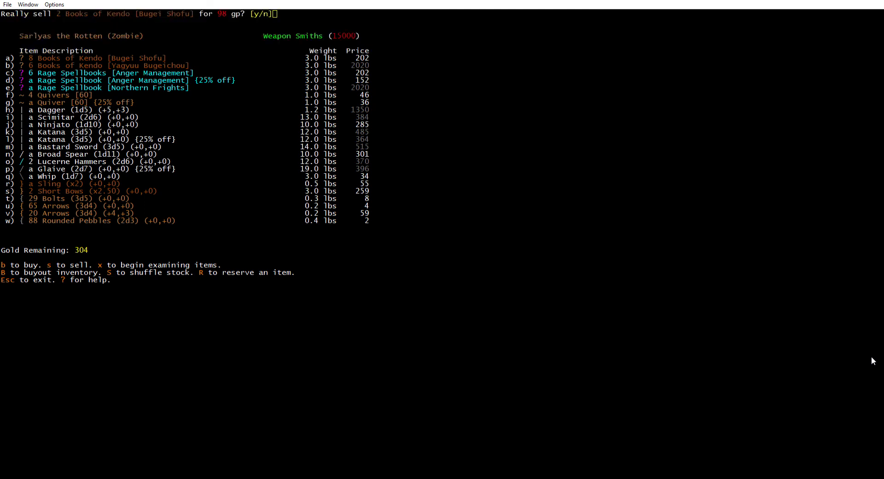
key(y)
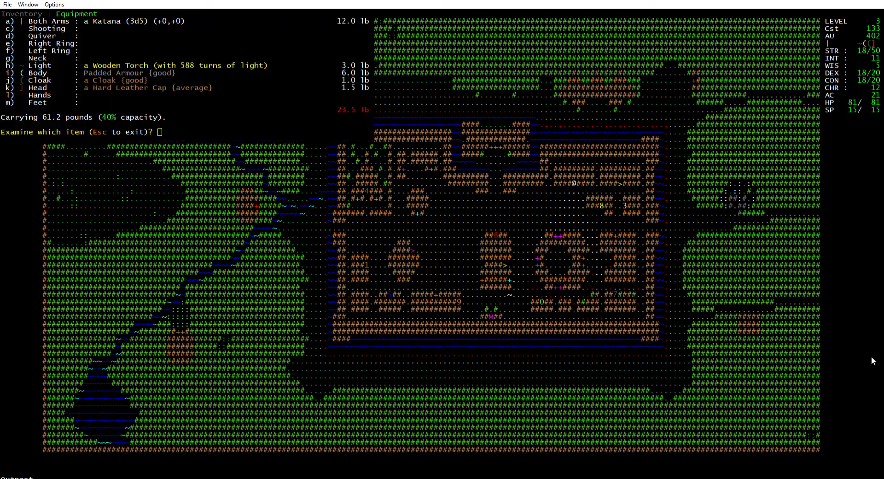
Close the equipment list after checking the Katana, Padded Armour, Cloak and Cap.
key(Escape)
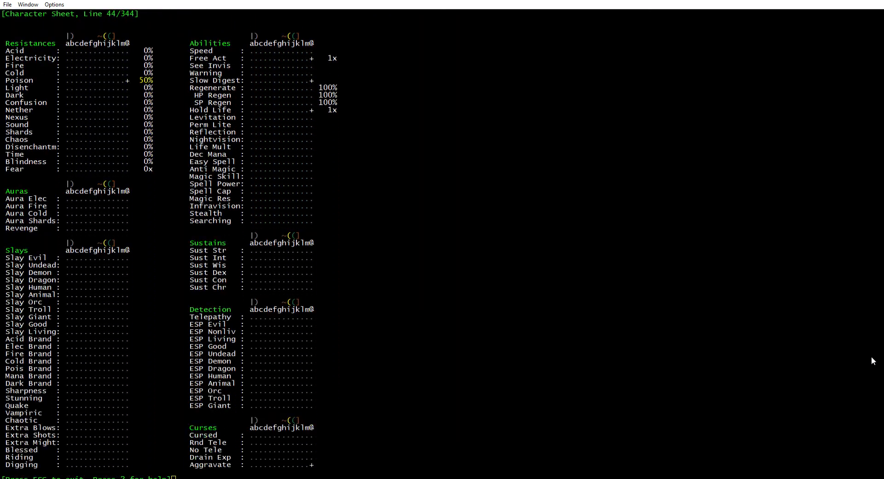
Scroll the character sheet to resistances and Katana melee stats, then walk across town.
scroll(down, 3)
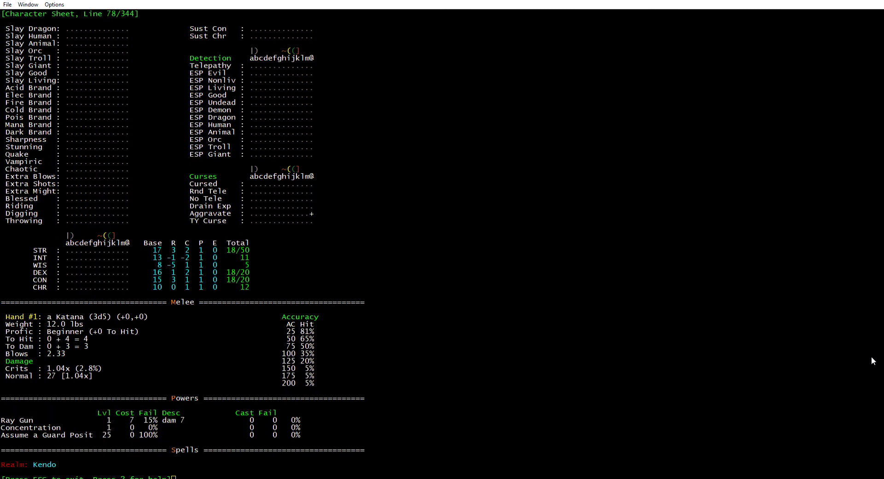
scroll(down, 3)
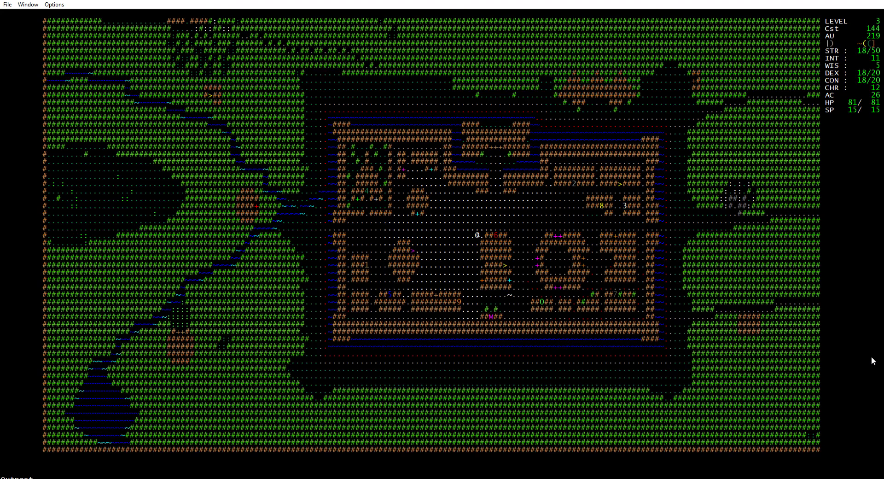
key(Left)
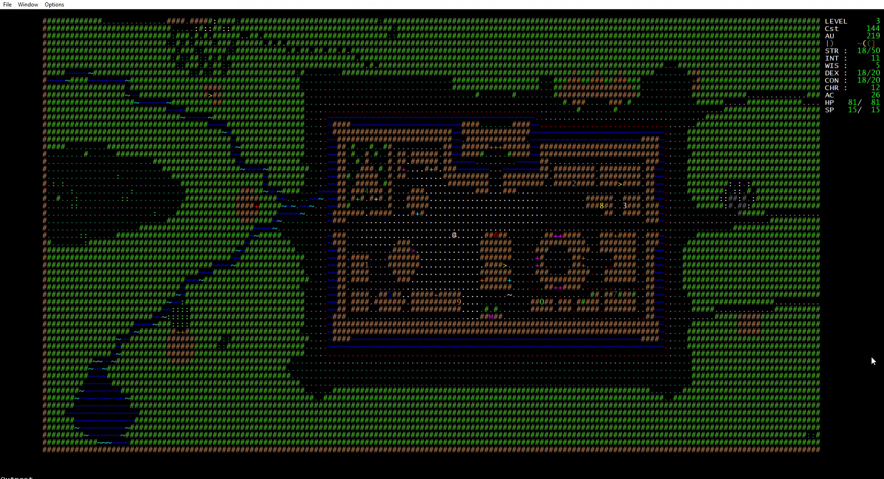
mouse_move(836, 330)
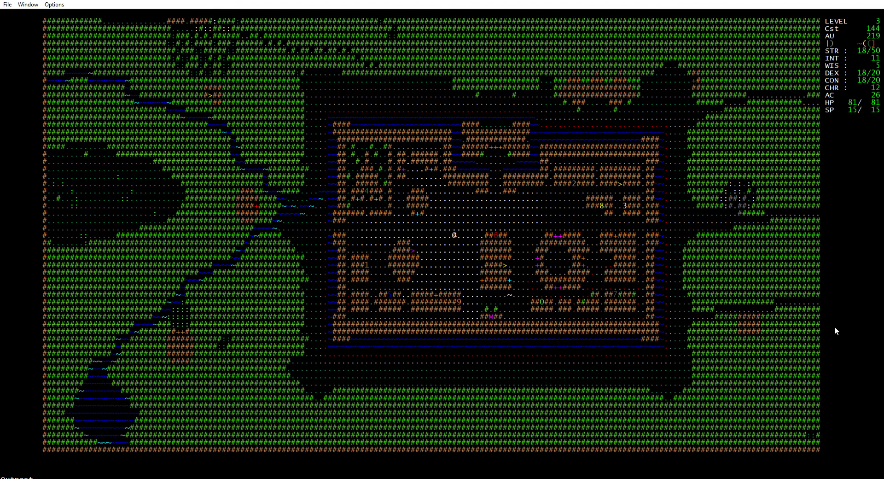